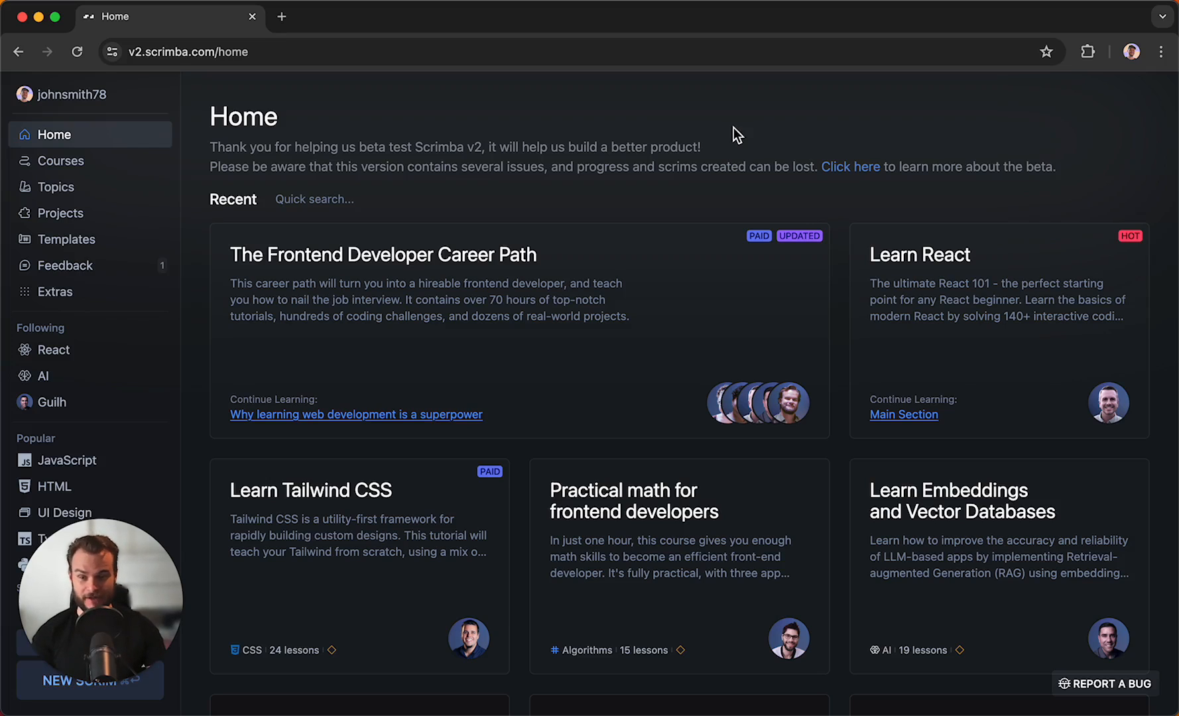
- Browse Courses and Templates in the sidebar, finishing on Topics listing AI, React and JavaScript
scroll("down", 3)
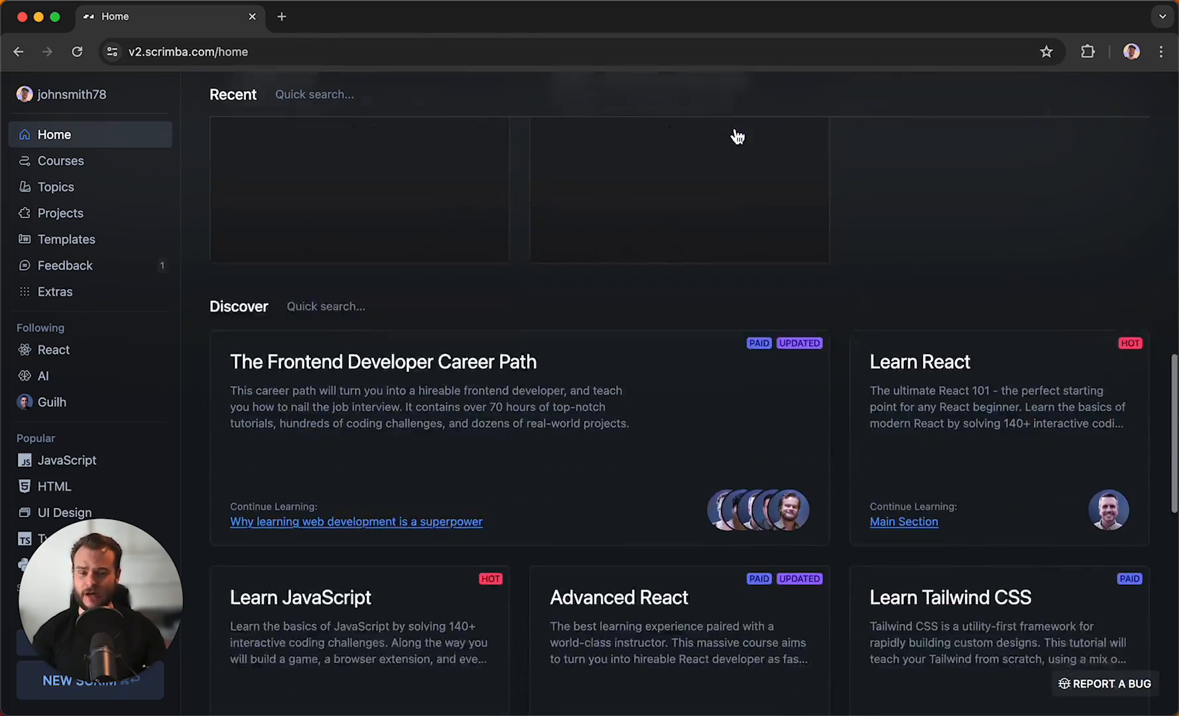
scroll("down", 3)
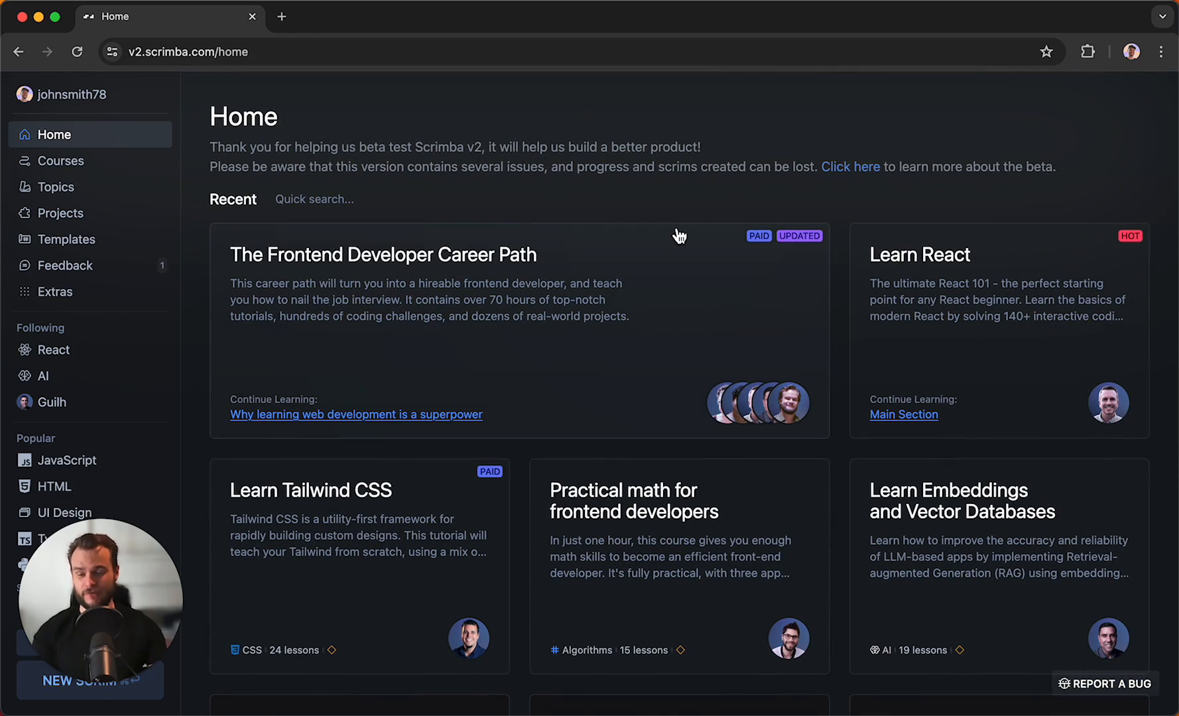
mouse_move(639, 200)
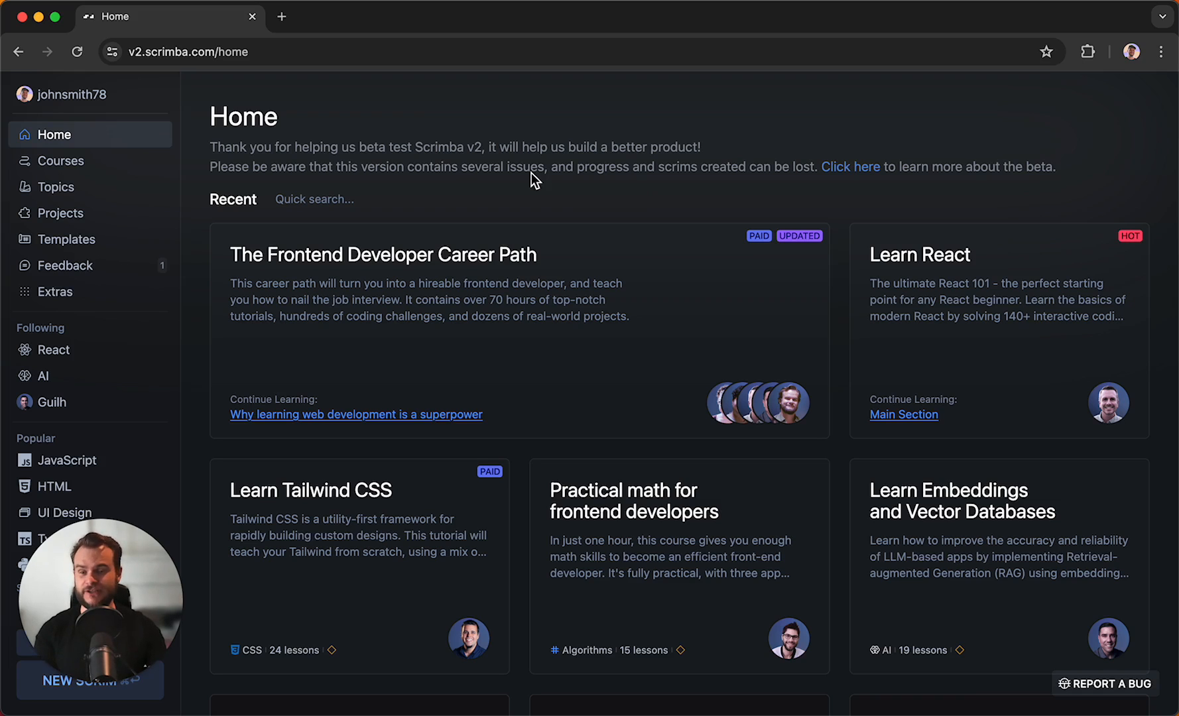
left_click(62, 160)
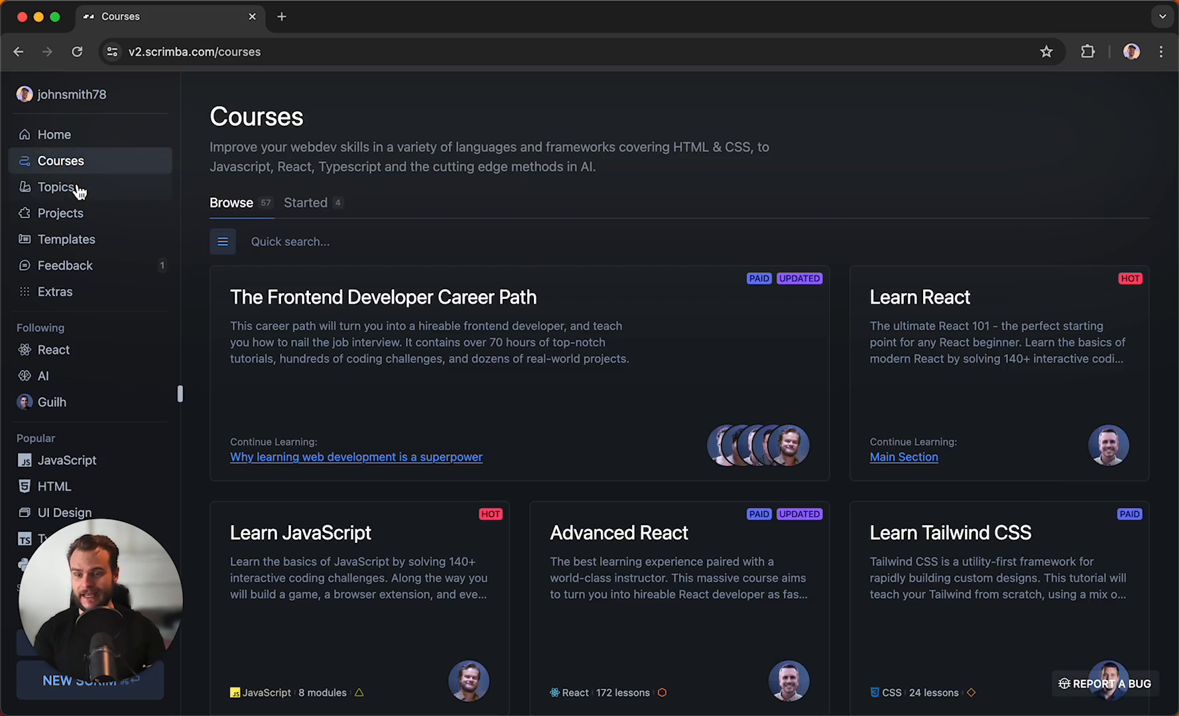
left_click(66, 240)
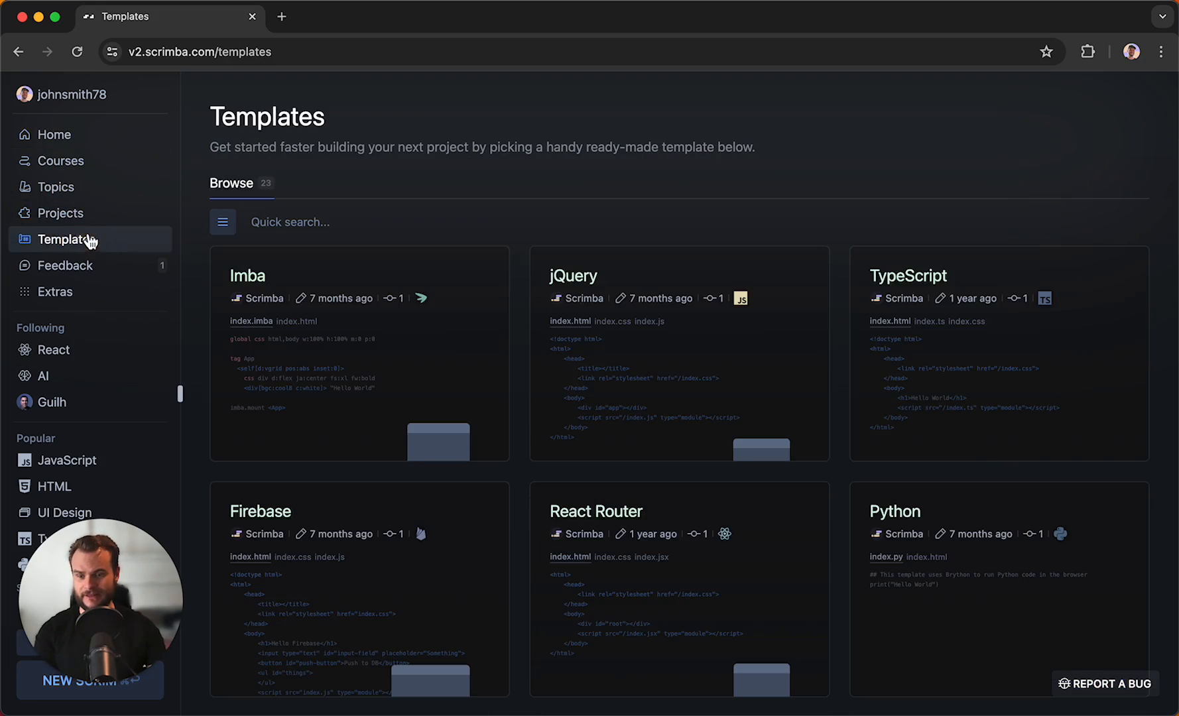
left_click(56, 187)
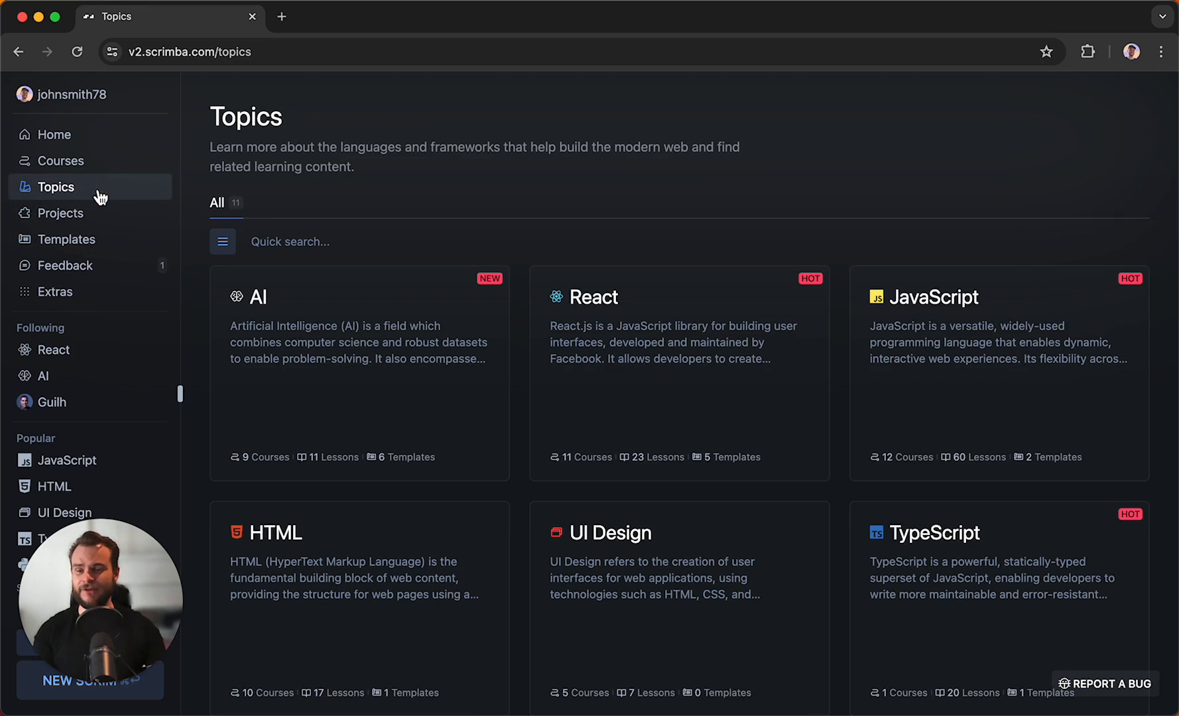
left_click(60, 161)
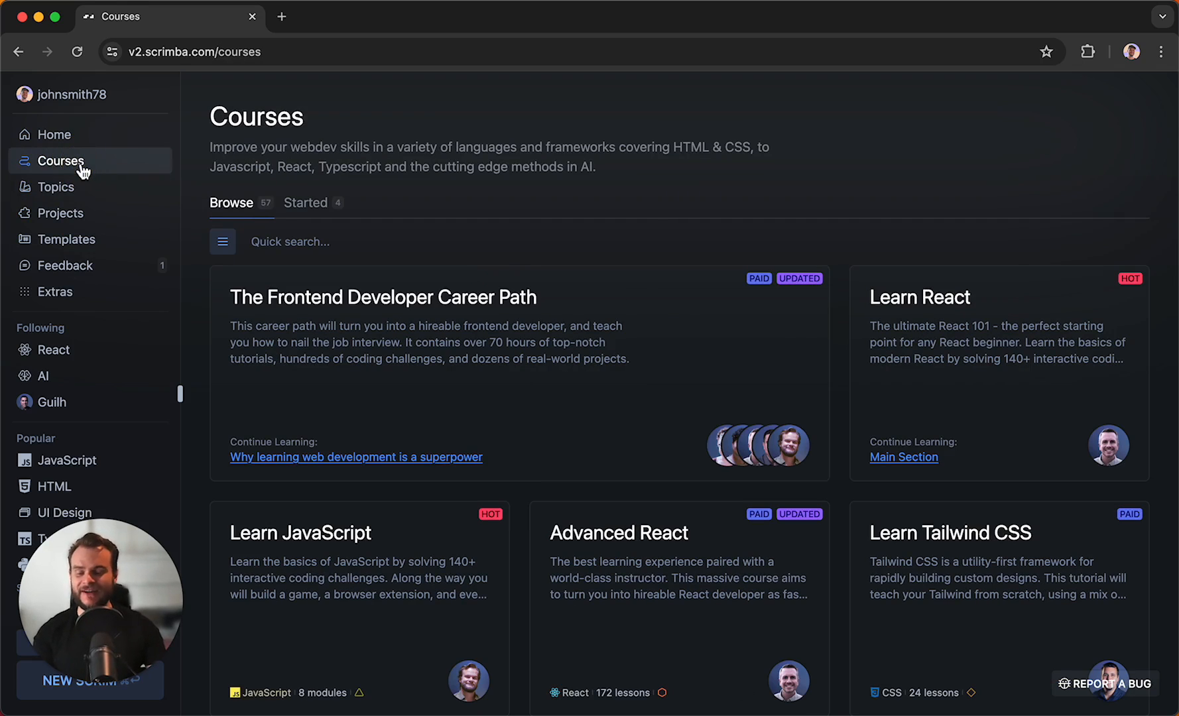
mouse_move(81, 148)
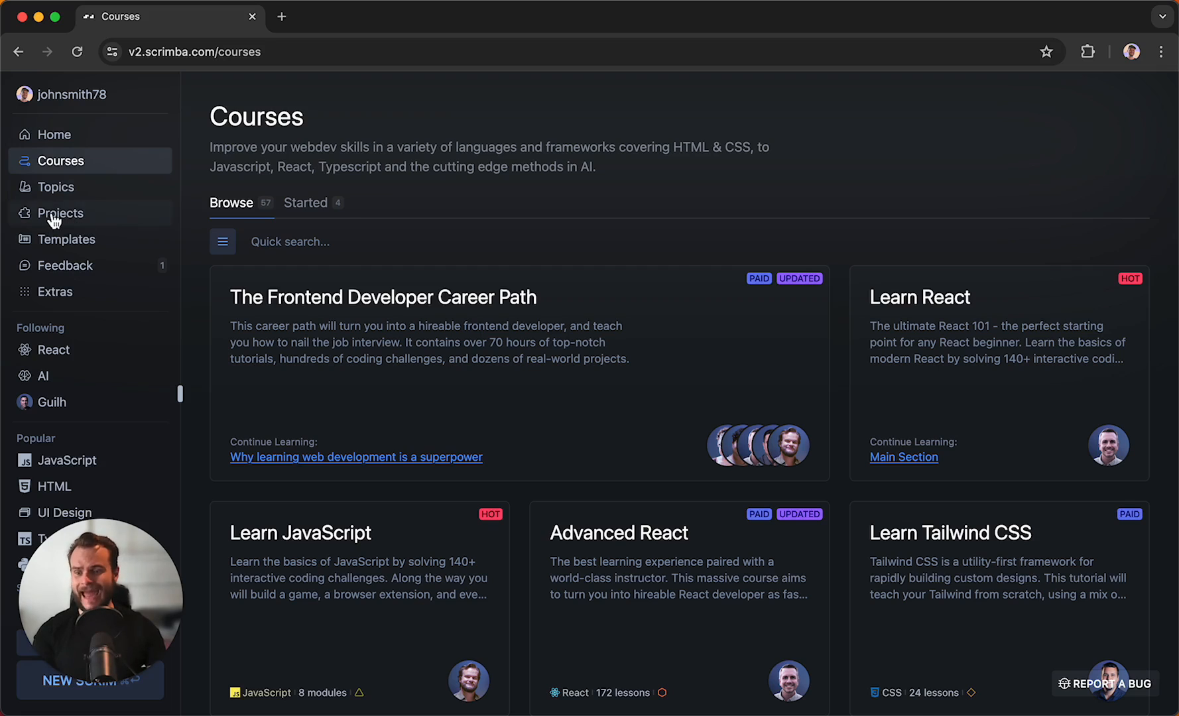
left_click(67, 240)
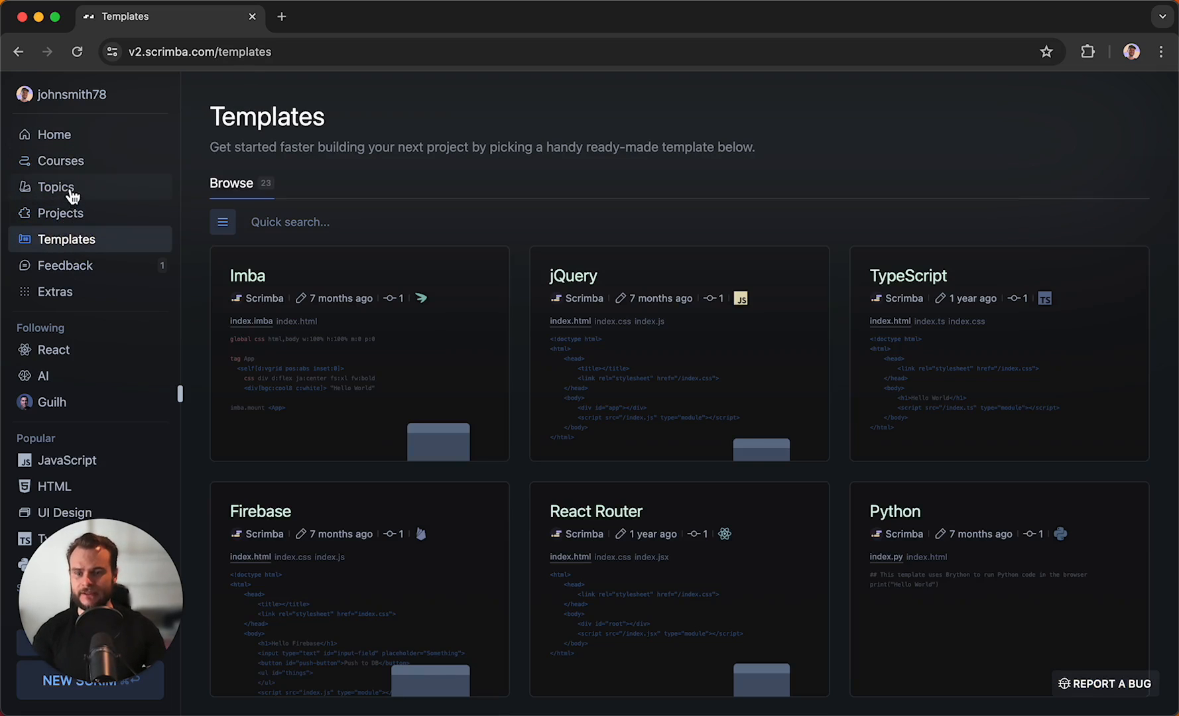
left_click(61, 161)
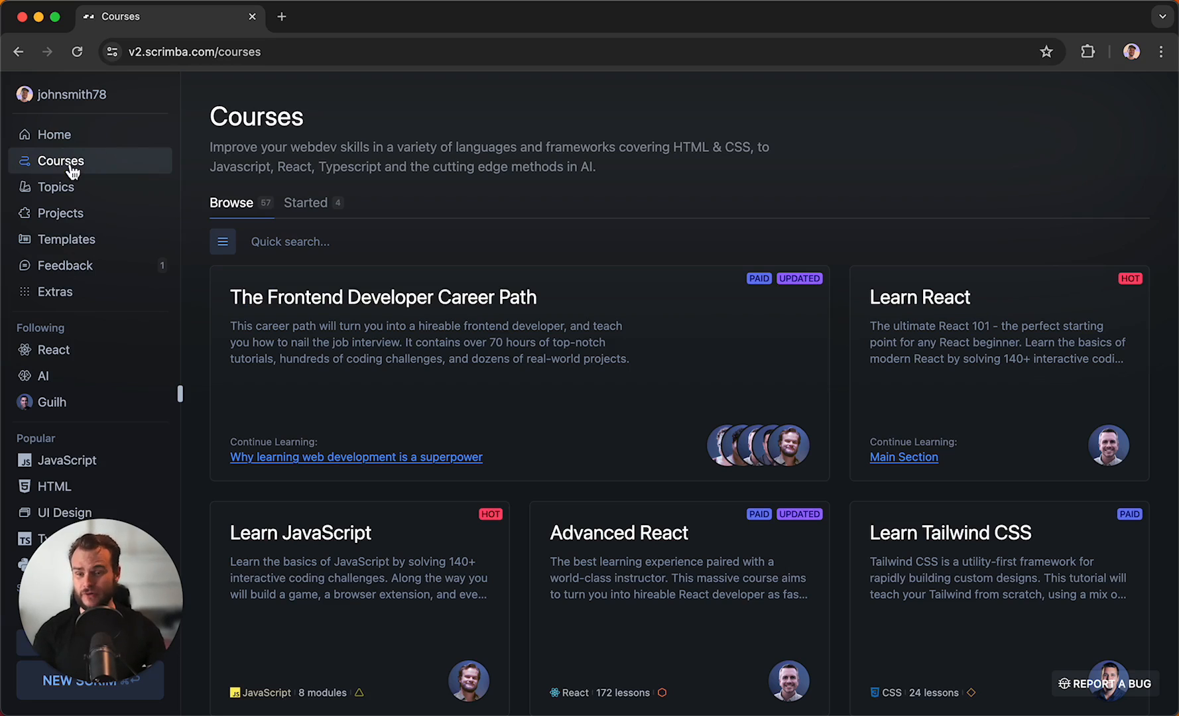
mouse_move(86, 197)
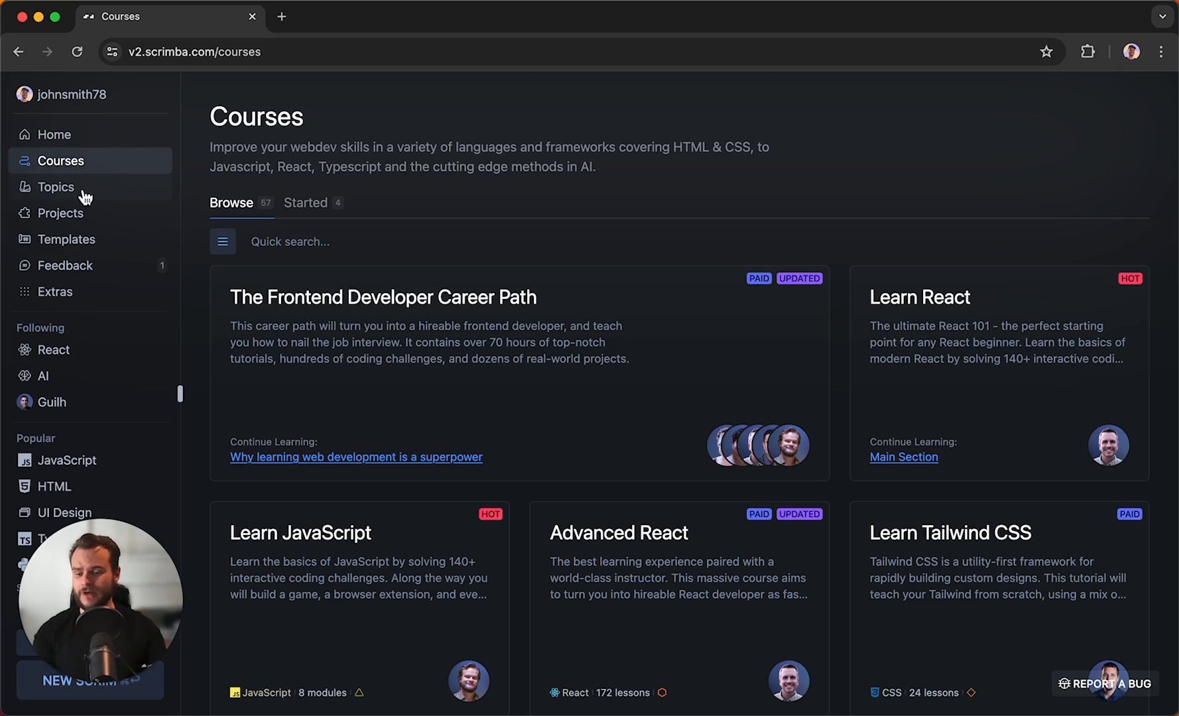
left_click(55, 187)
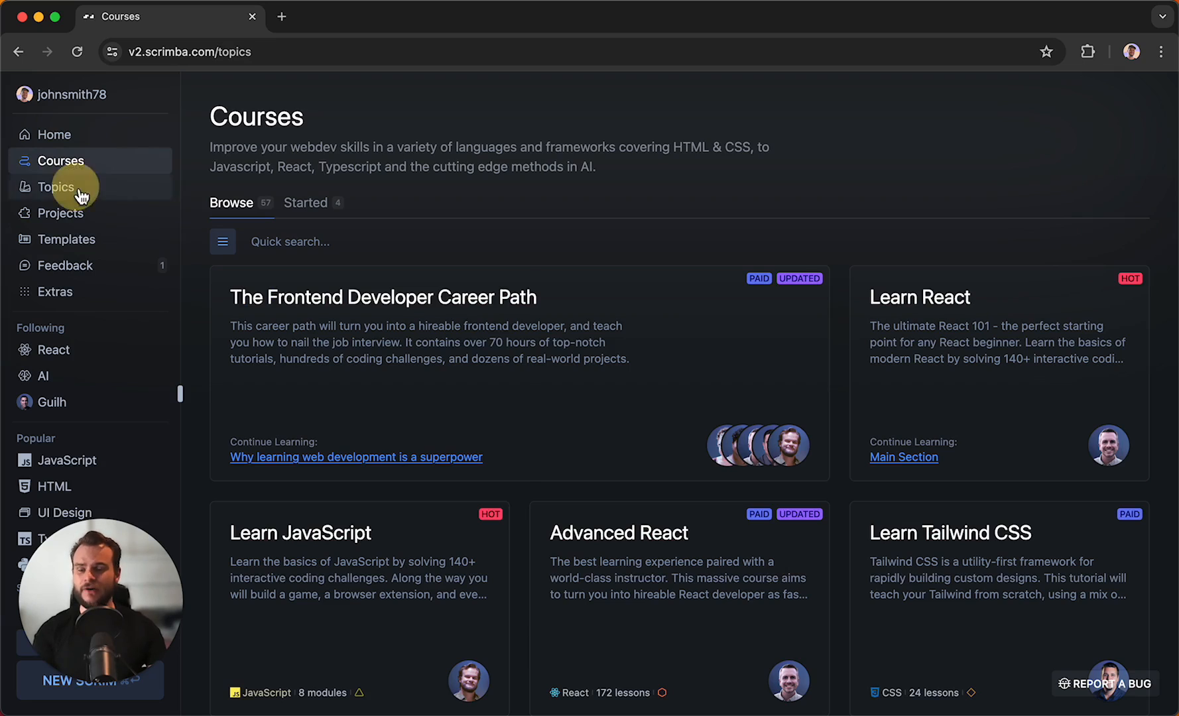
left_click(56, 186)
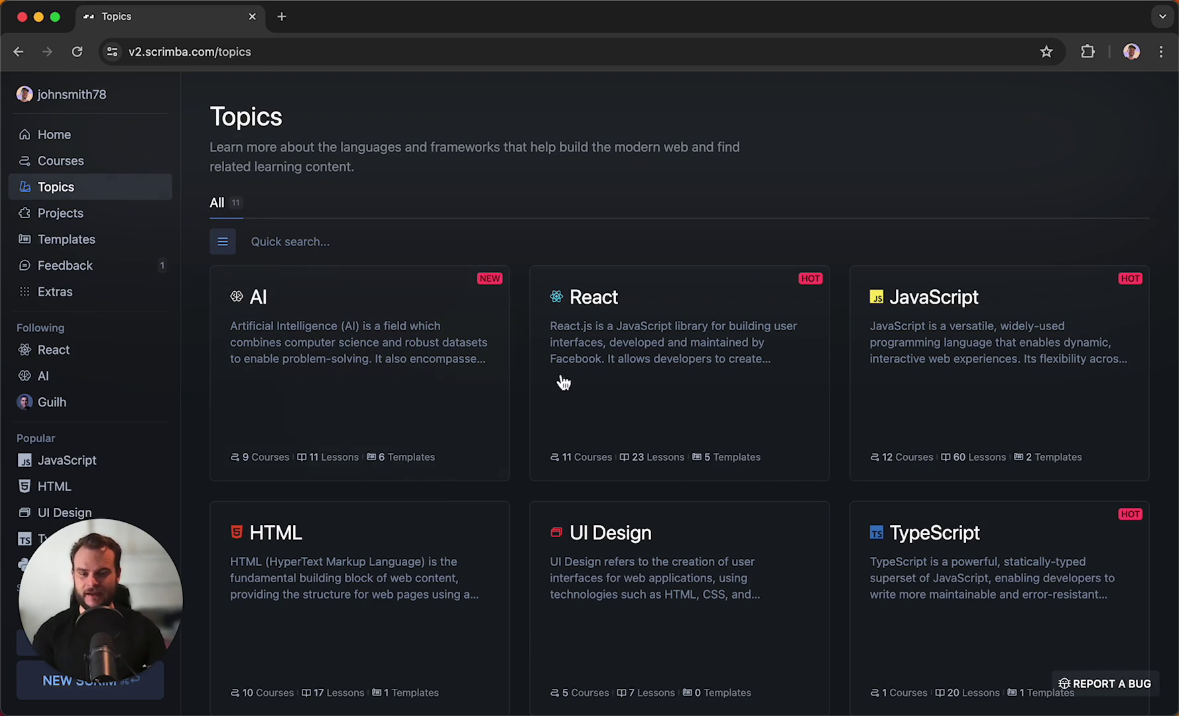
mouse_move(726, 355)
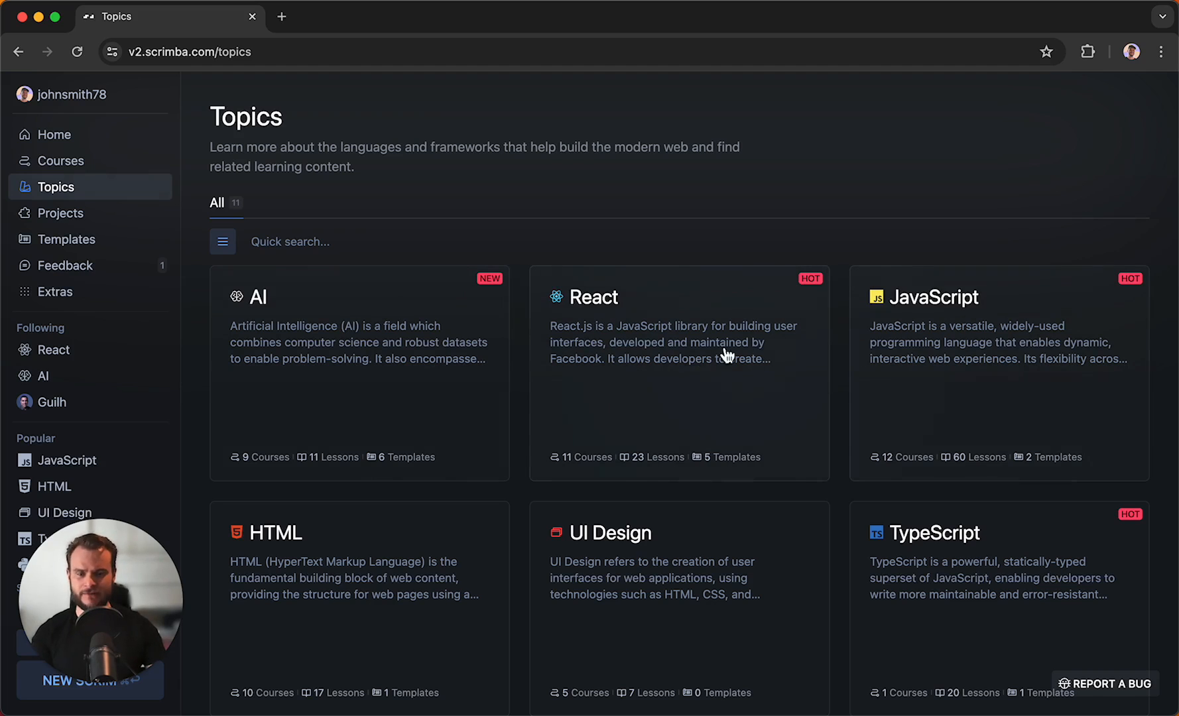
mouse_move(421, 410)
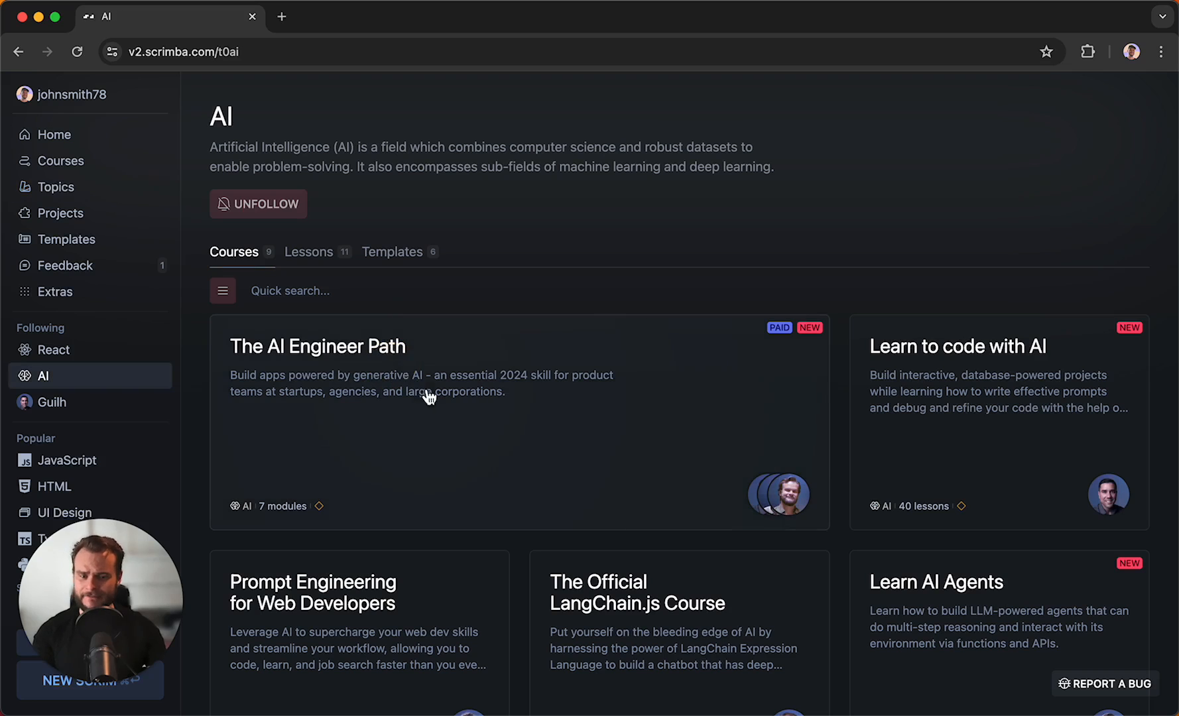
mouse_move(418, 370)
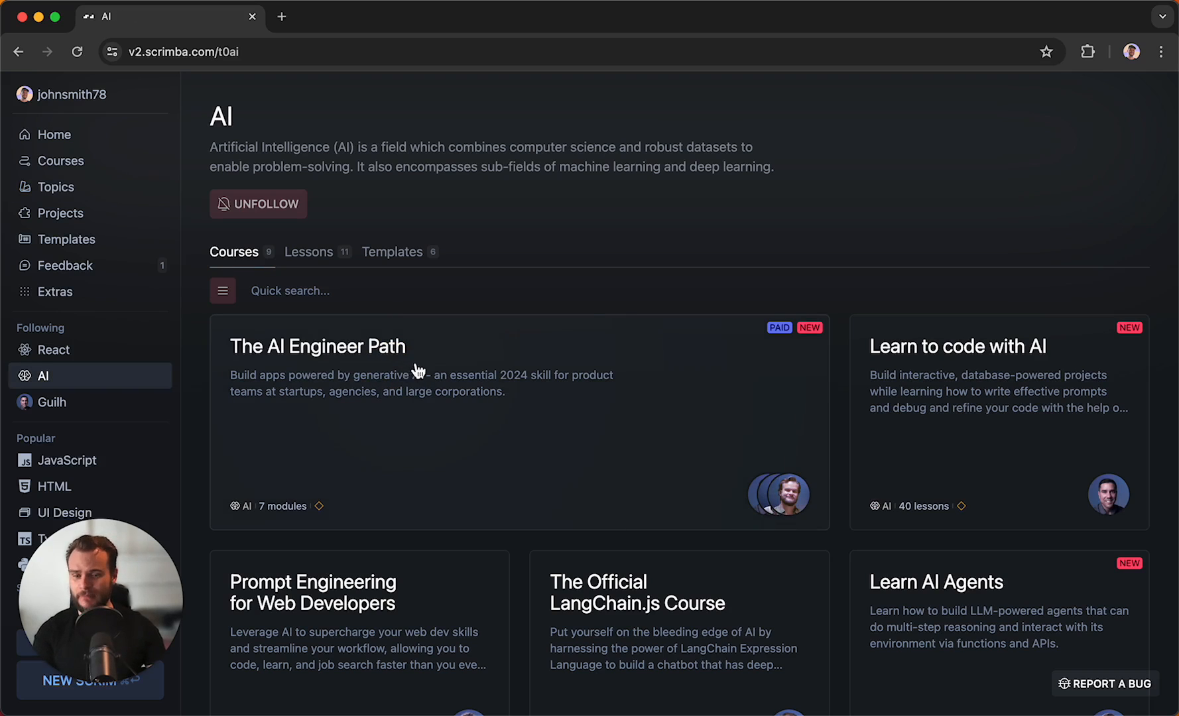
mouse_move(321, 277)
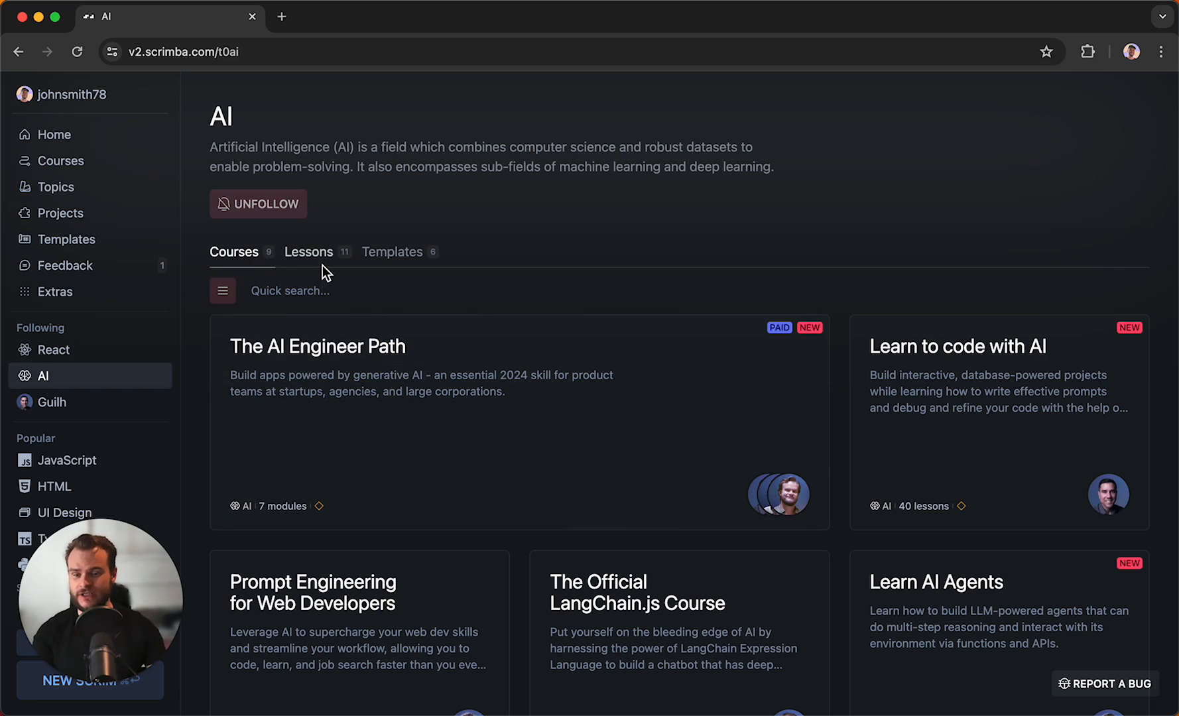
- On the AI topic page, view Templates, then return to Courses listing The AI Engineer Path
left_click(392, 252)
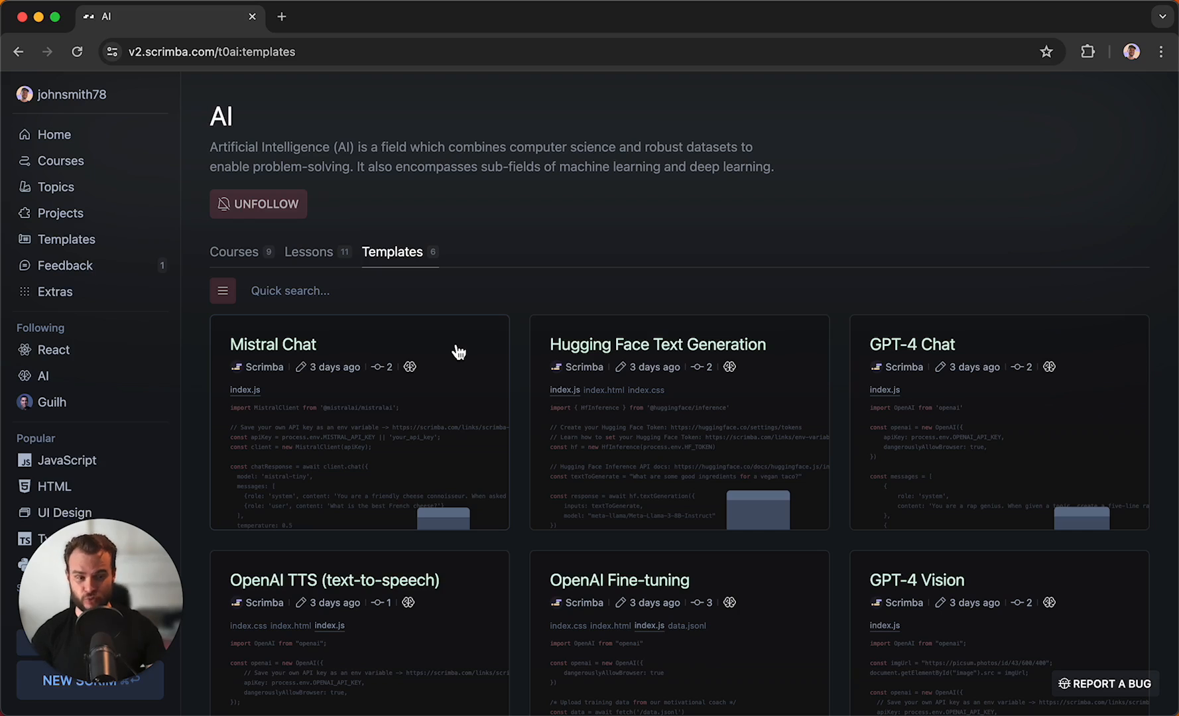
left_click(234, 252)
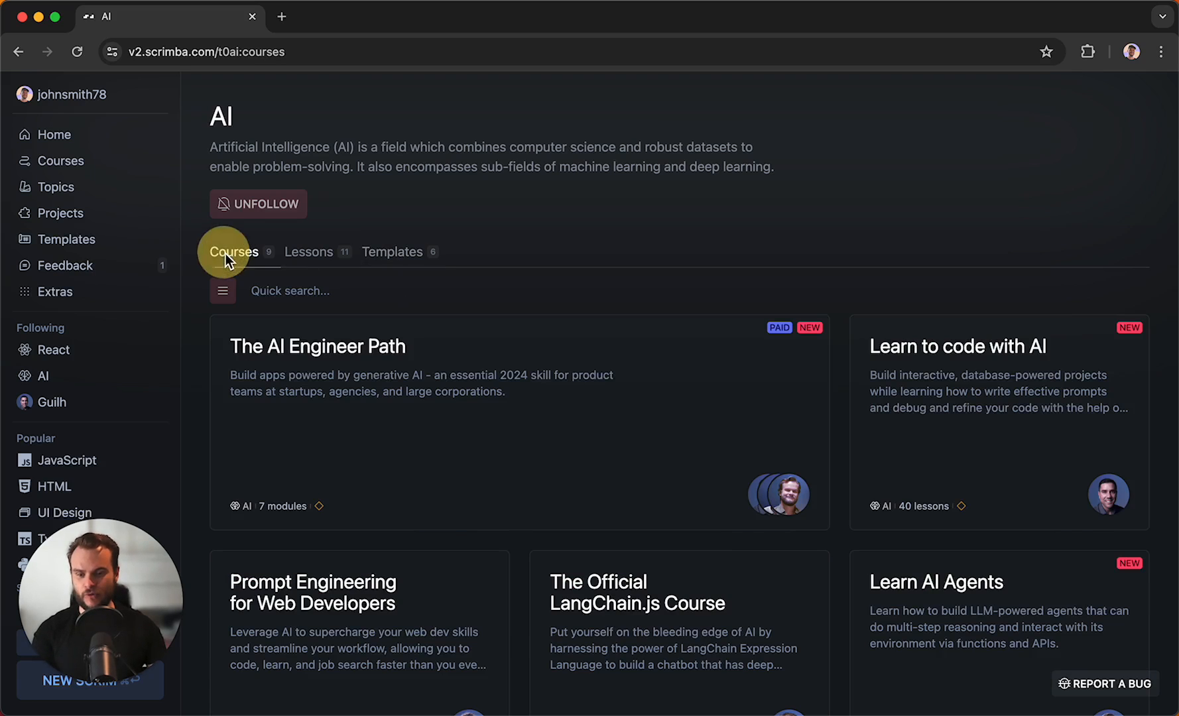
mouse_move(285, 291)
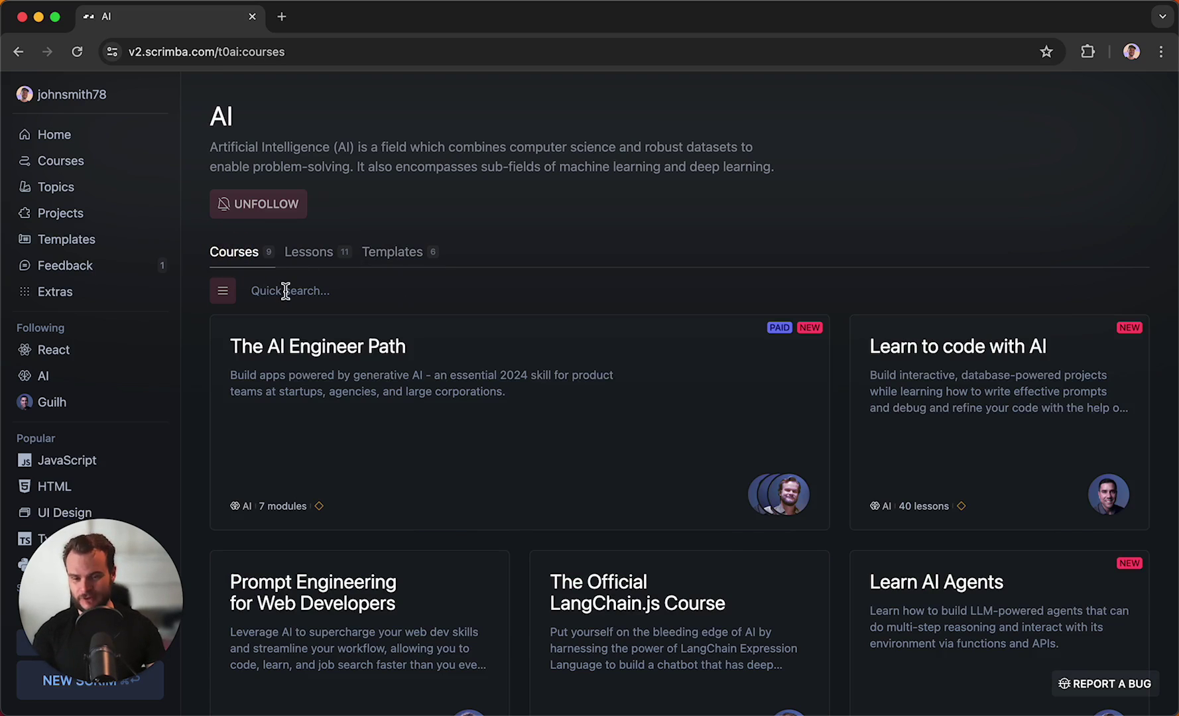
- Quick-search the AI courses for 'free' and apply the Free tier filter
left_click(289, 291)
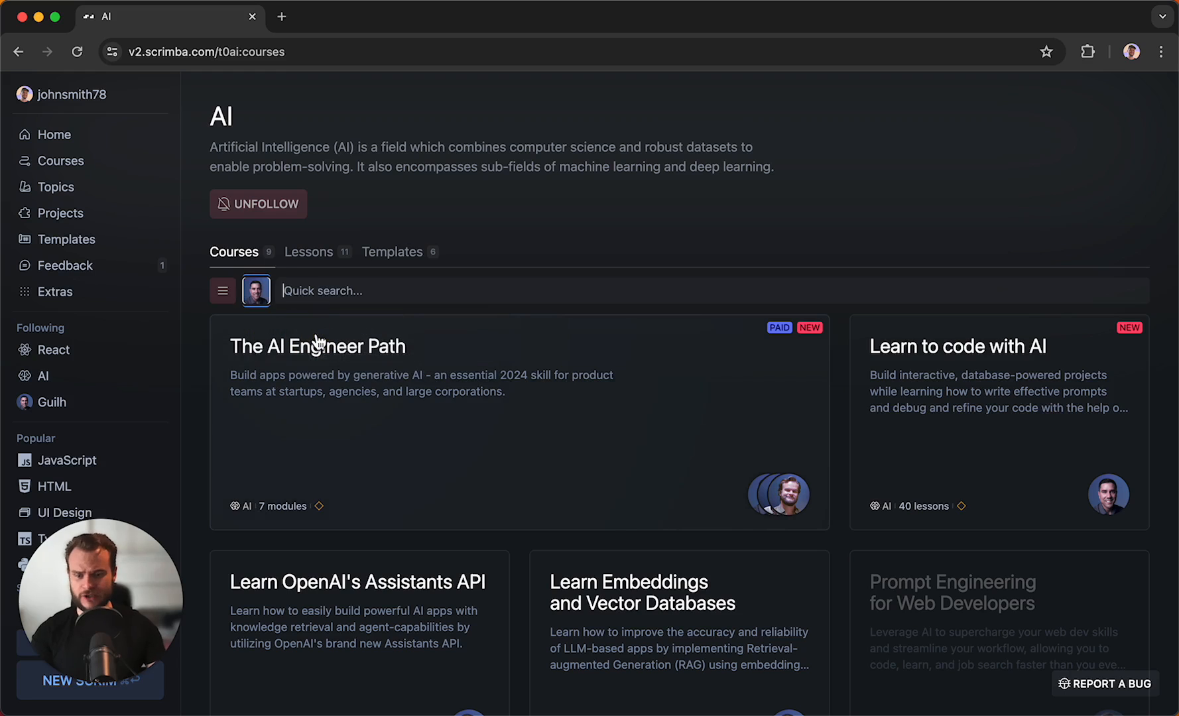
mouse_move(392, 454)
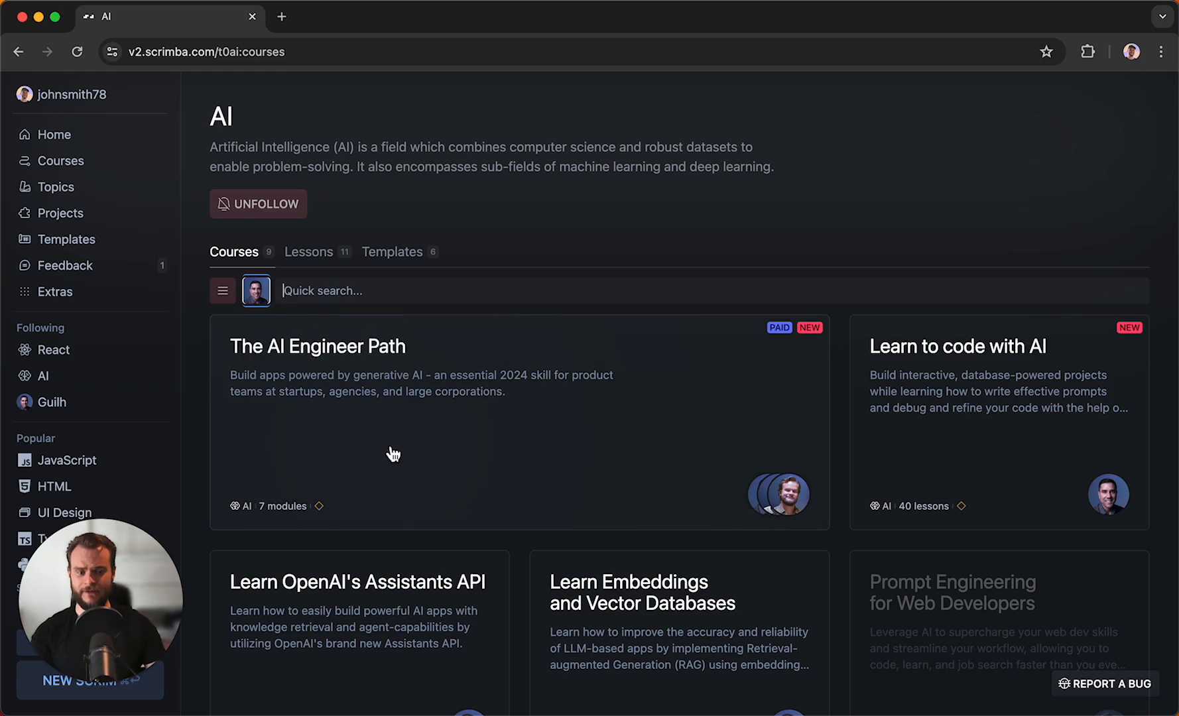
scroll("down", 3)
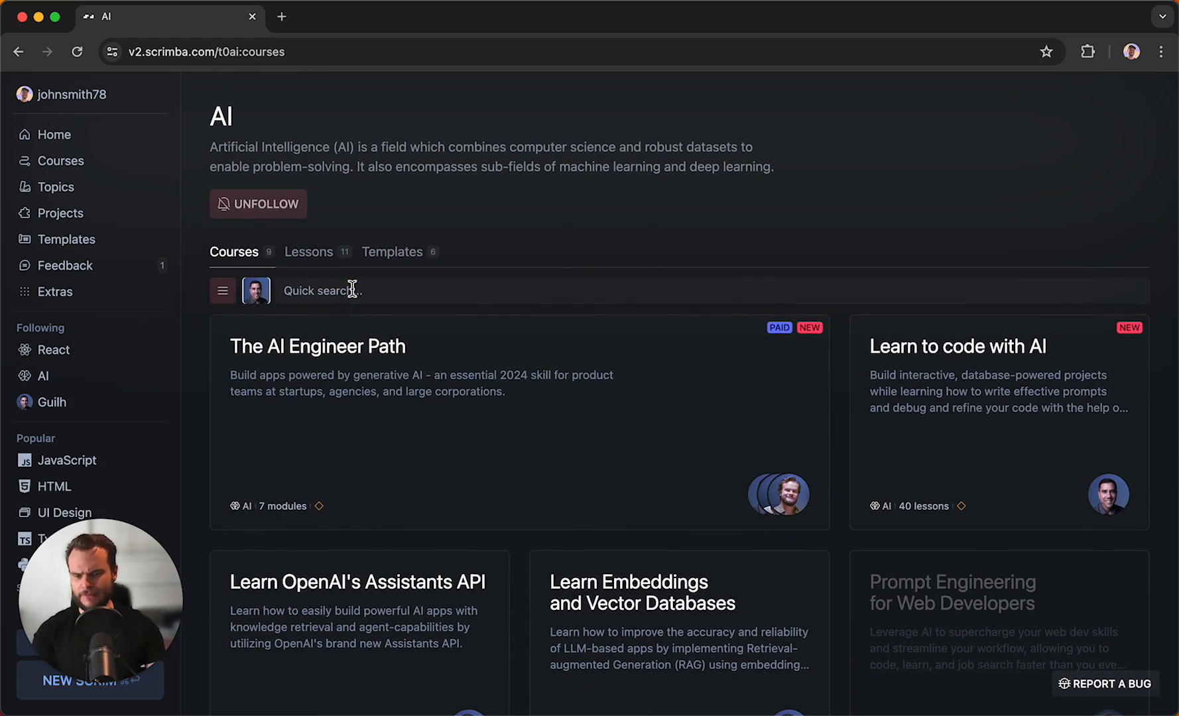
type("free")
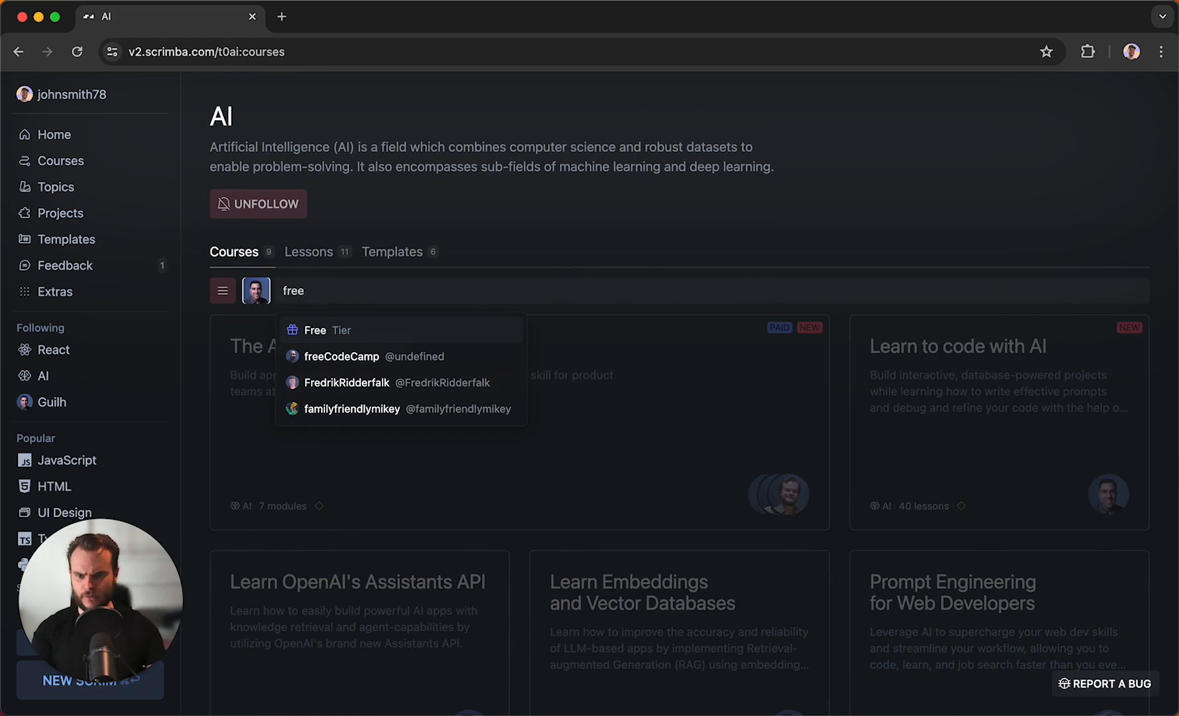
left_click(315, 331)
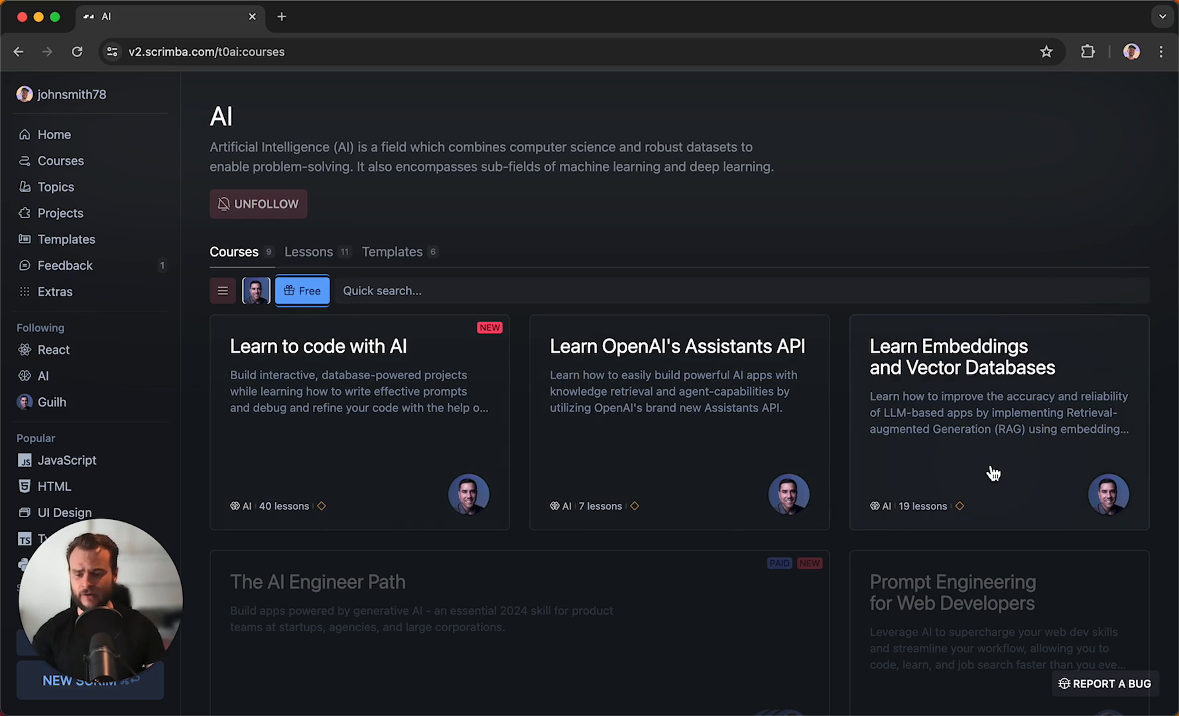
mouse_move(964, 455)
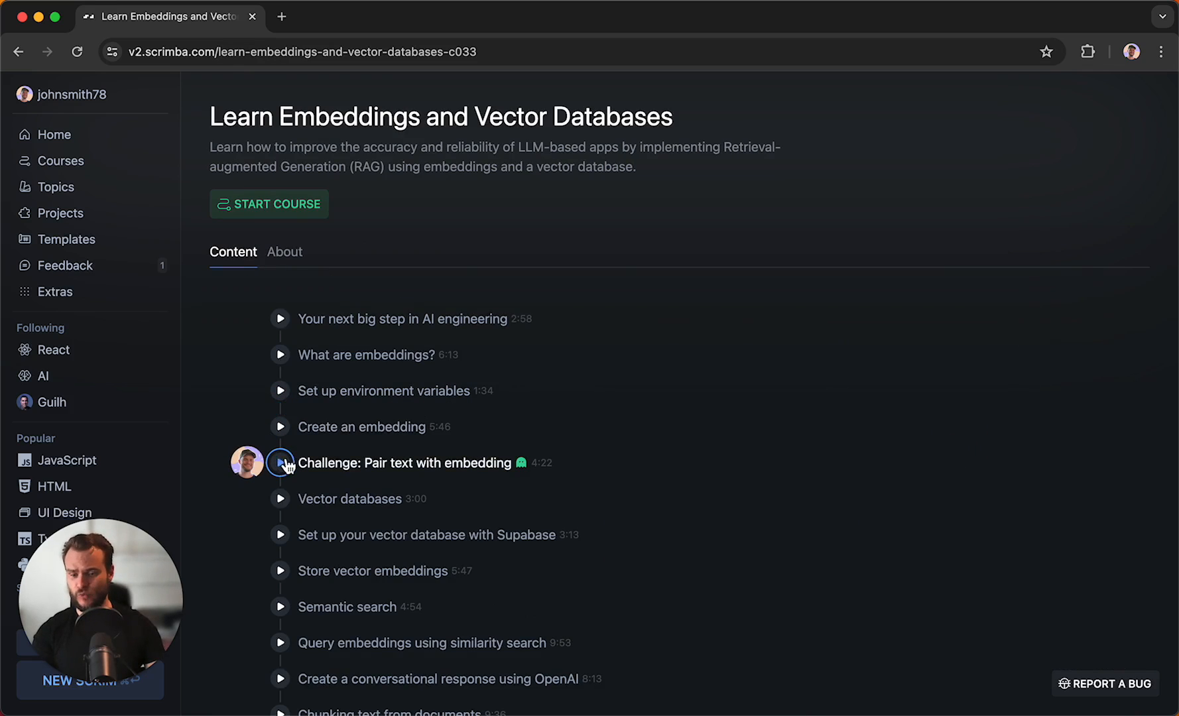
- Play the 'Challenge: Pair text with embedding' lesson, then pause it
left_click(279, 463)
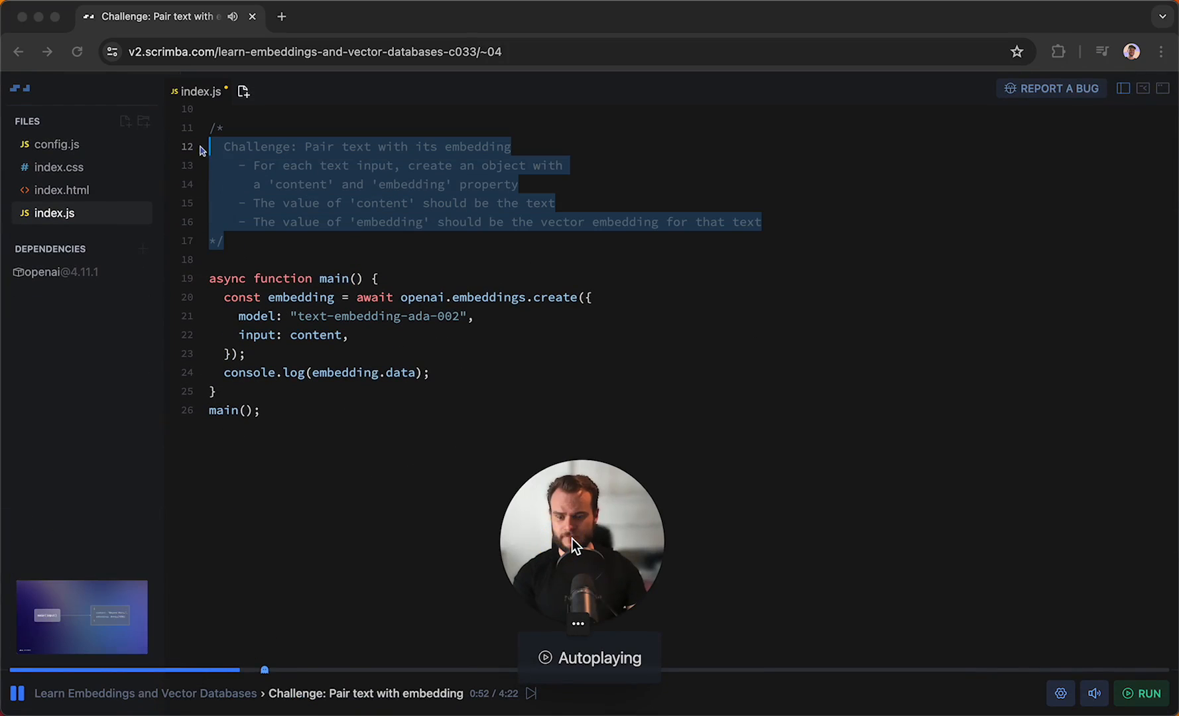
left_click(246, 222)
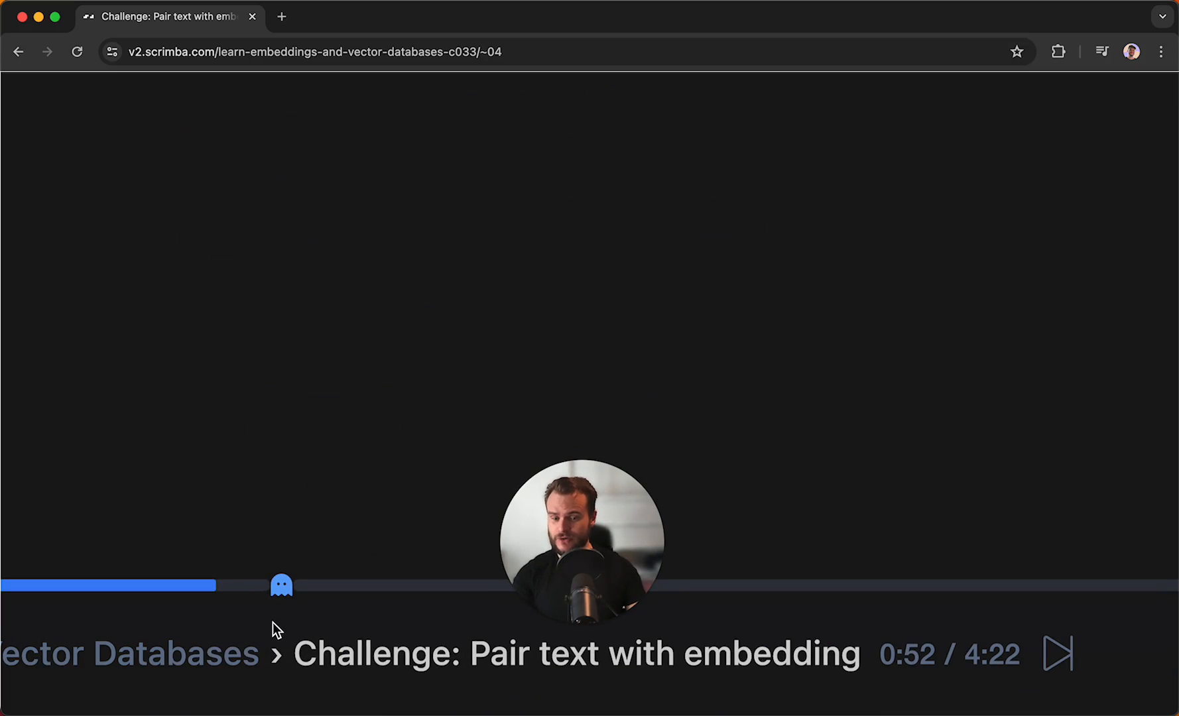
mouse_move(284, 596)
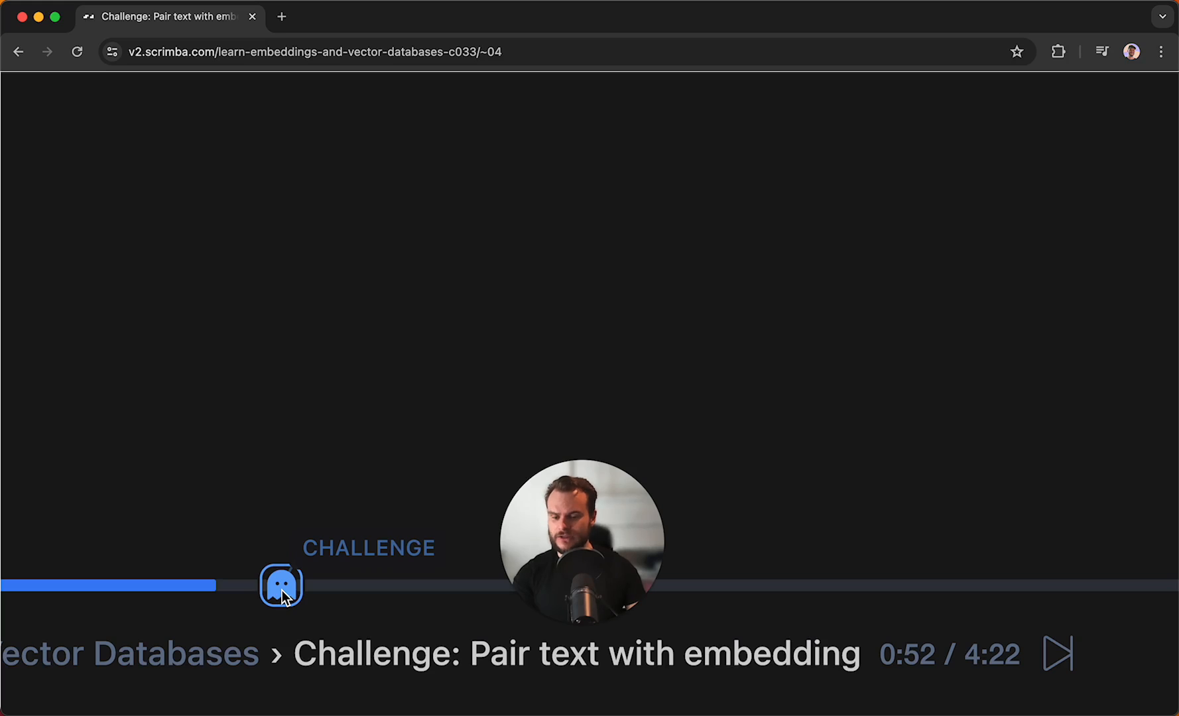
- Jump to the lesson's challenge marker and browse the exercise's index.html file
left_click(283, 587)
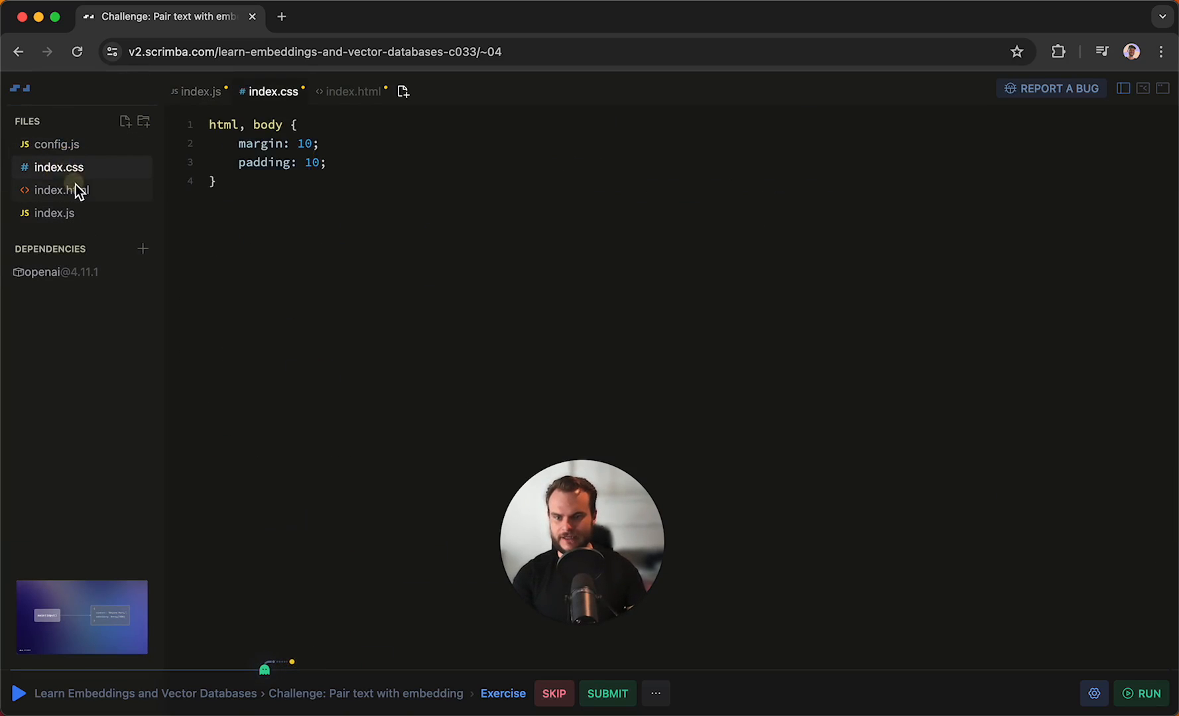
left_click(197, 90)
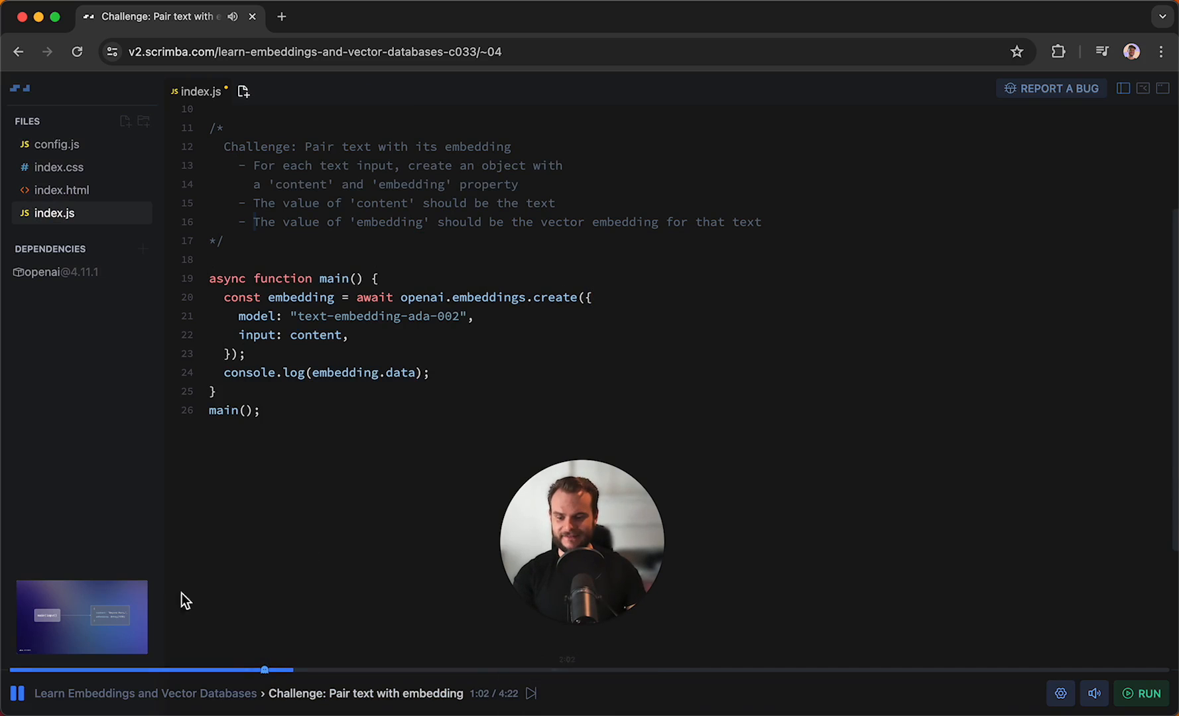
mouse_move(18, 690)
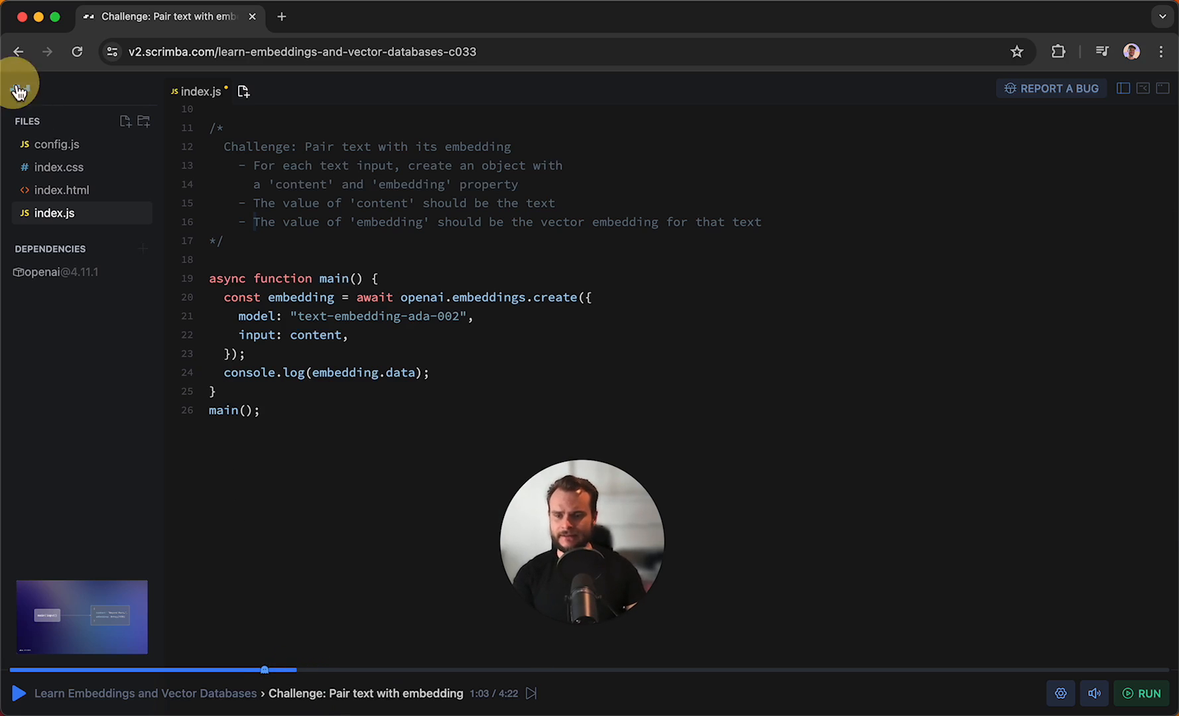
- Open the AI topic's templates and preview GPT-4 Chat, OpenAI TTS, then GPT-4 Vision
left_click(18, 84)
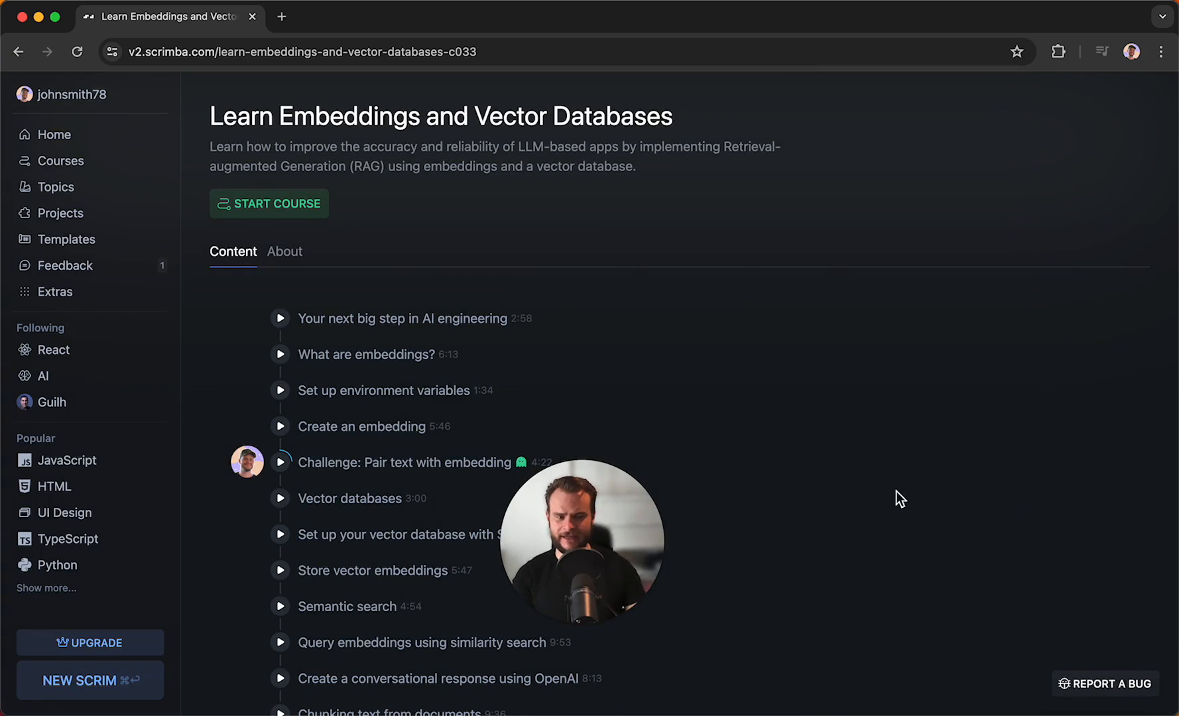
left_click(42, 376)
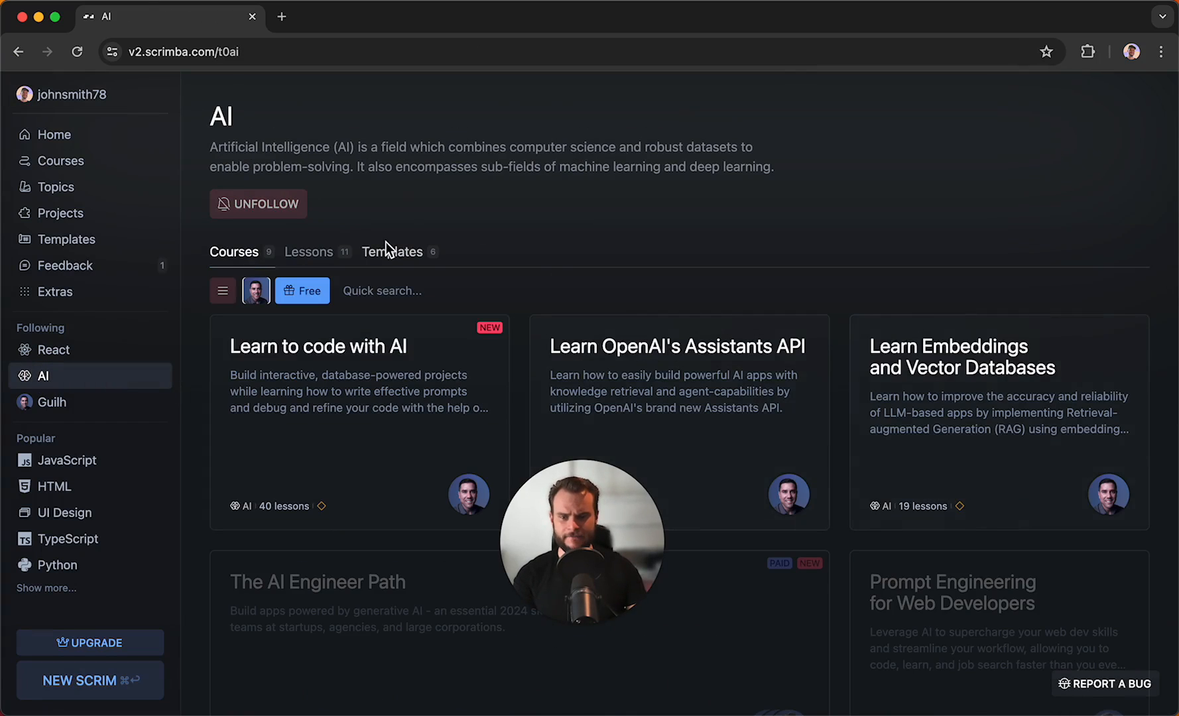
left_click(391, 251)
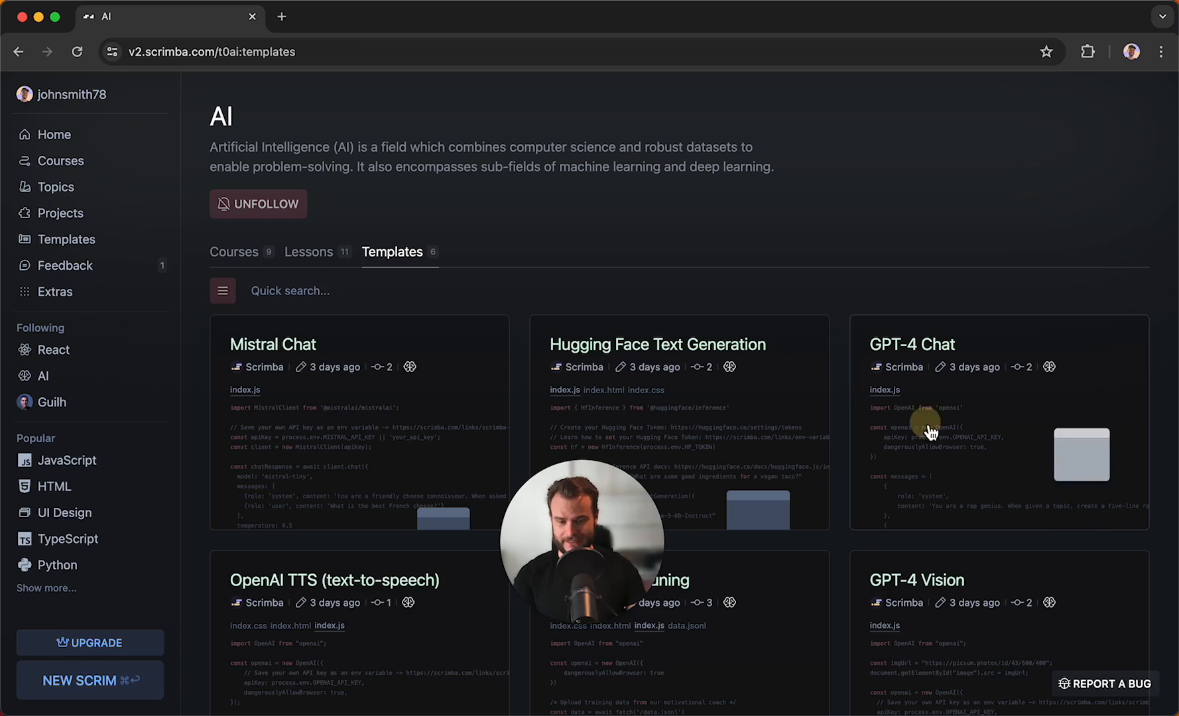
left_click(931, 430)
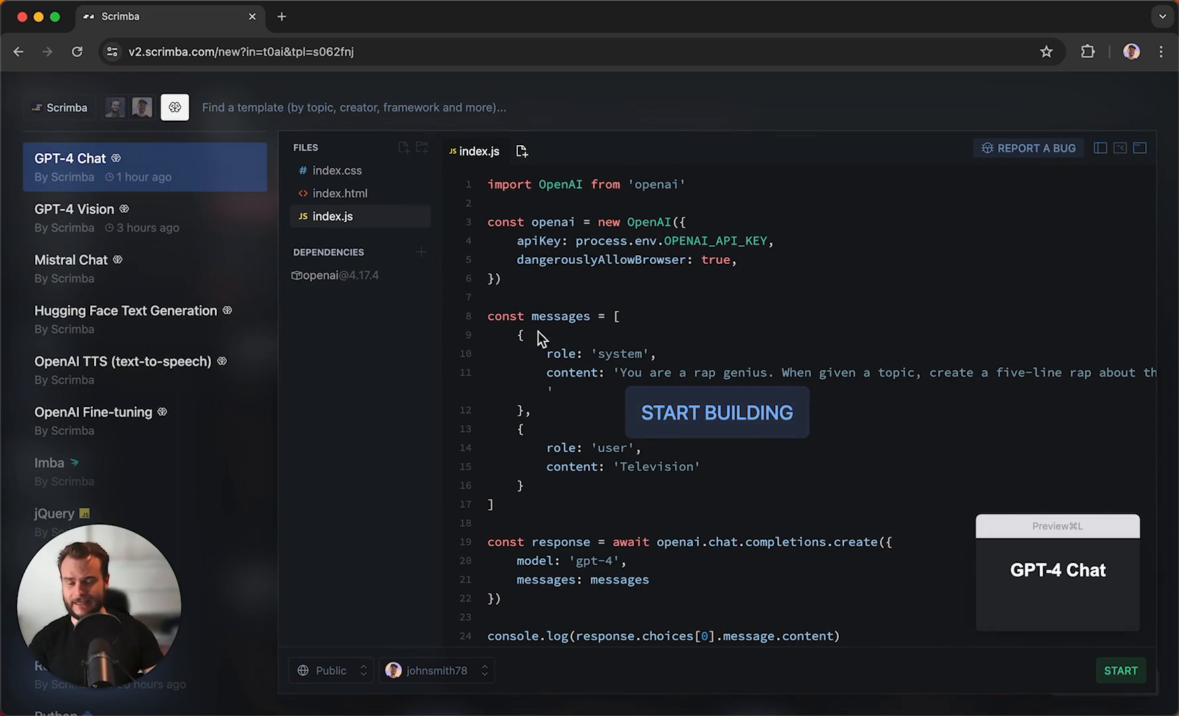
mouse_move(60, 160)
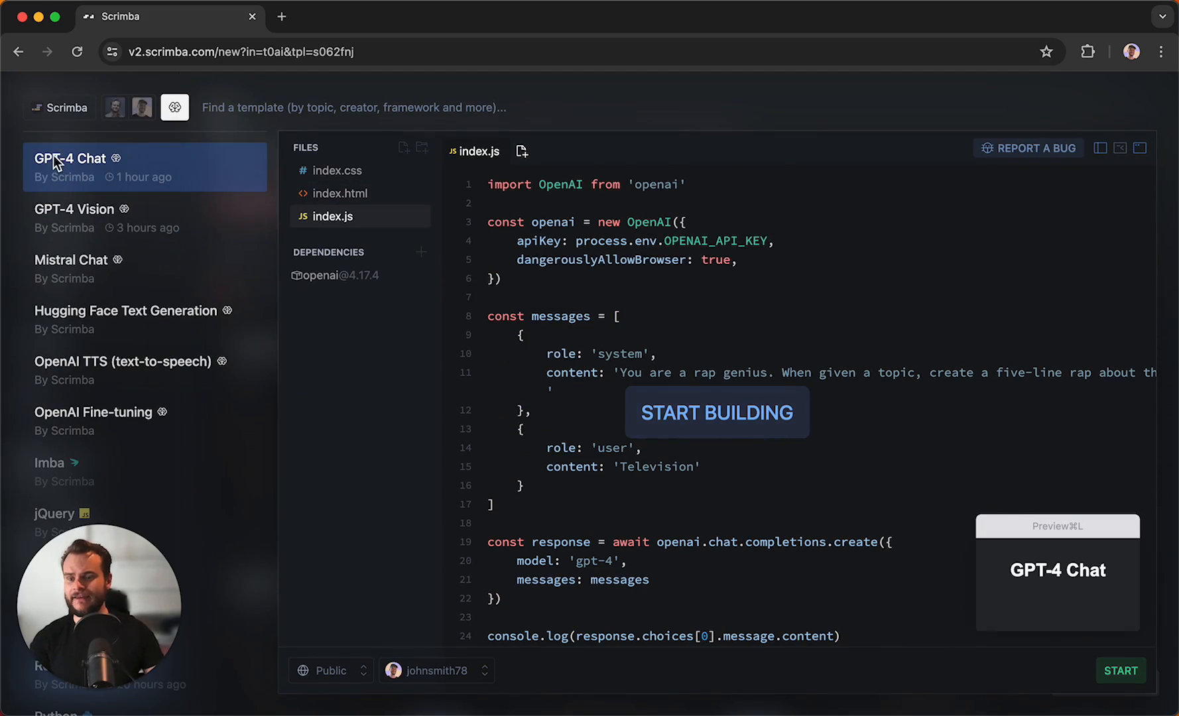
left_click(79, 227)
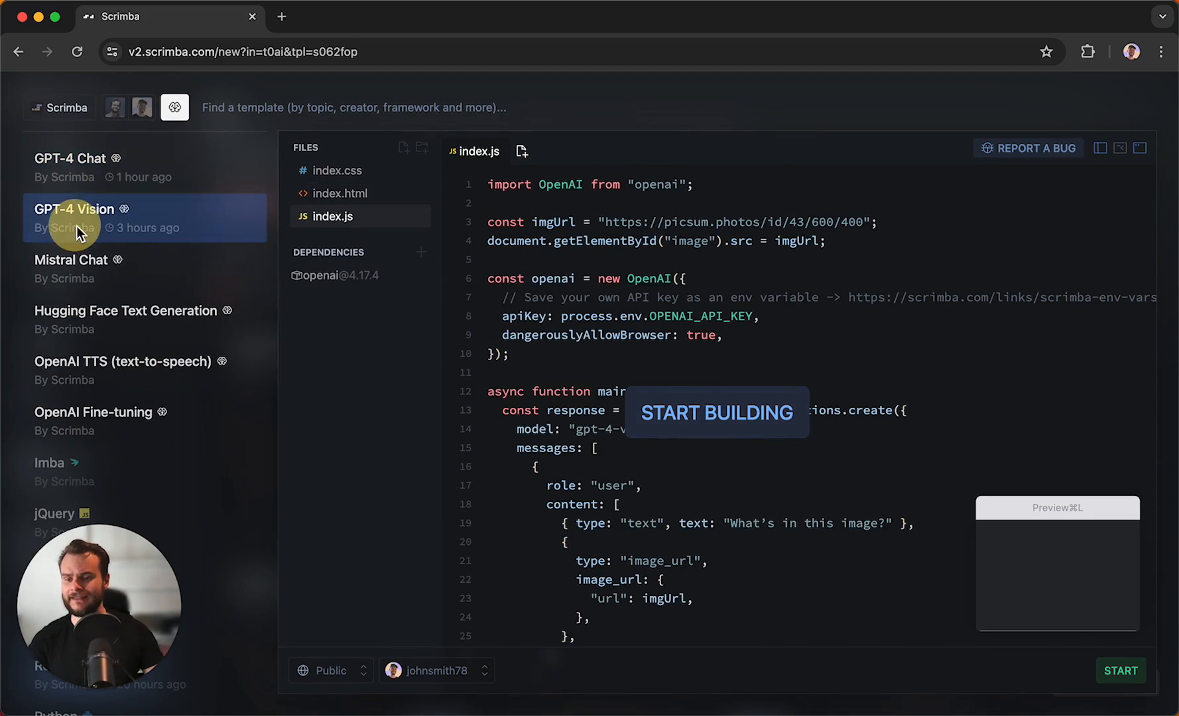
left_click(123, 362)
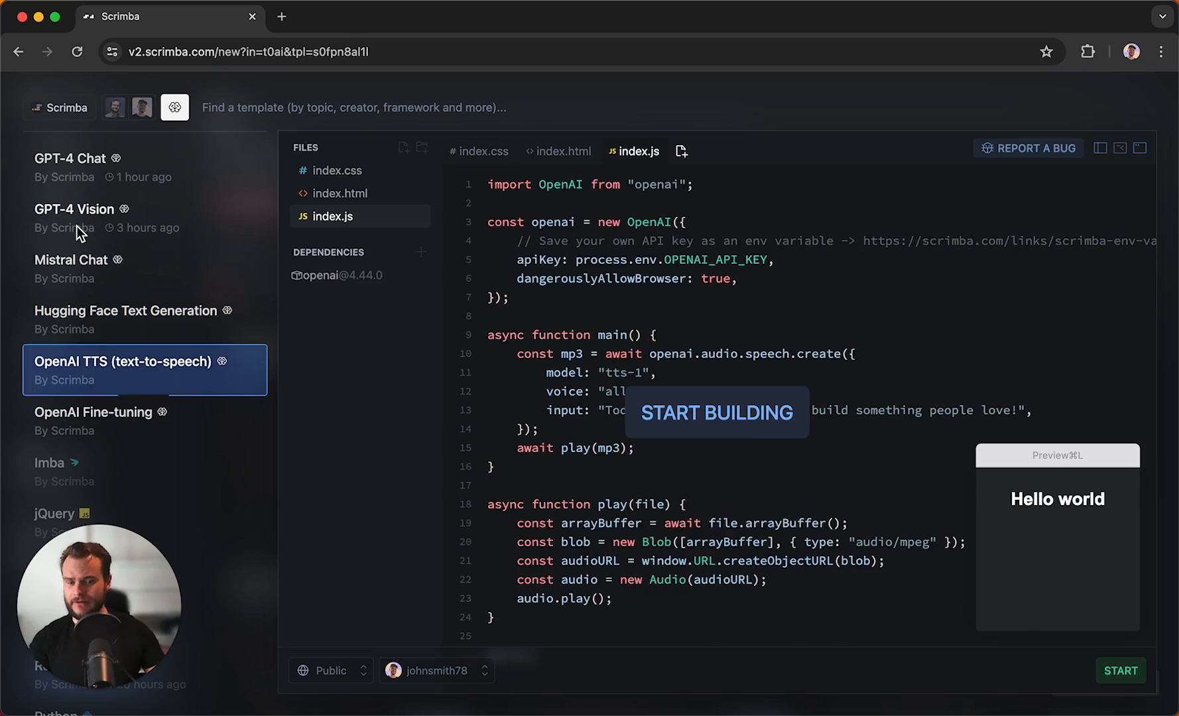
left_click(80, 215)
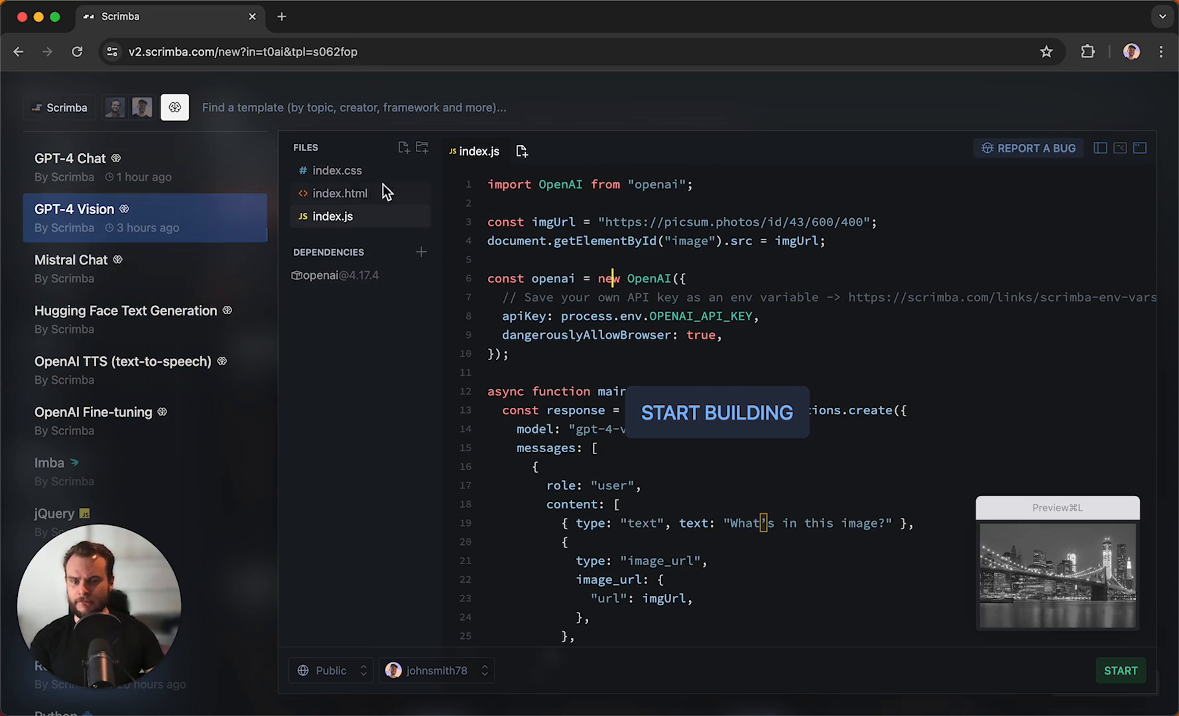
- Set the GPT-4 Vision body background to red, enlarge the preview, then revert it and load Mistral Chat
left_click(336, 171)
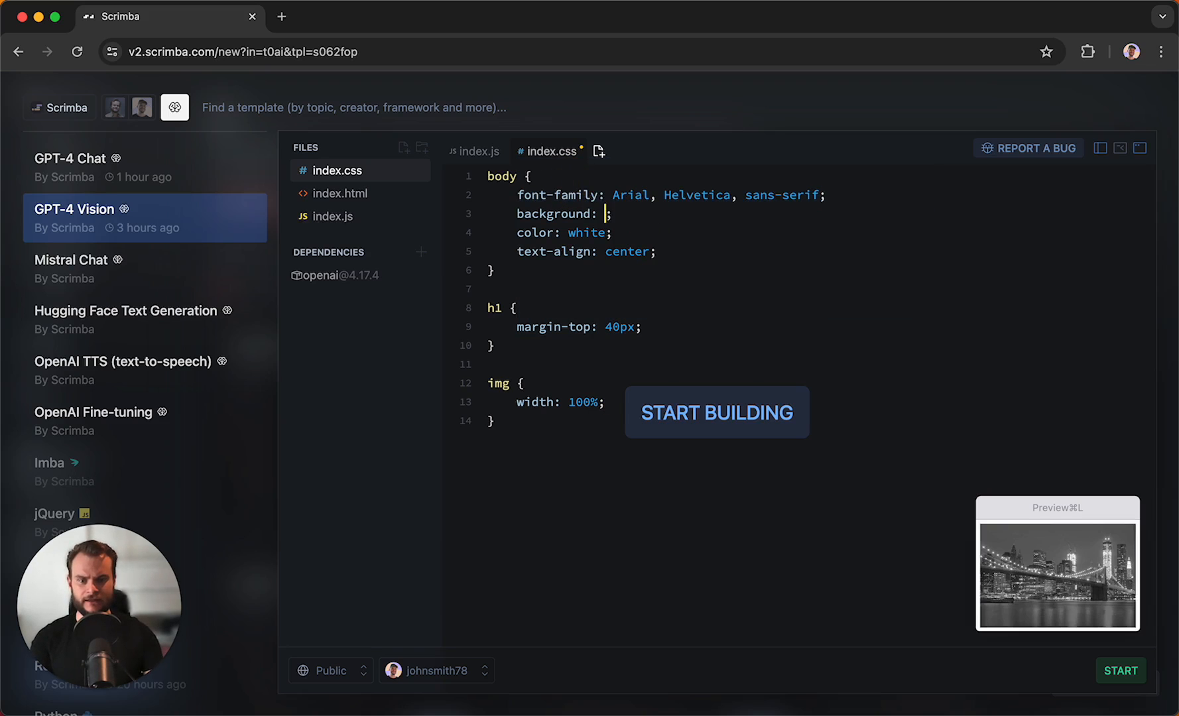
type("red")
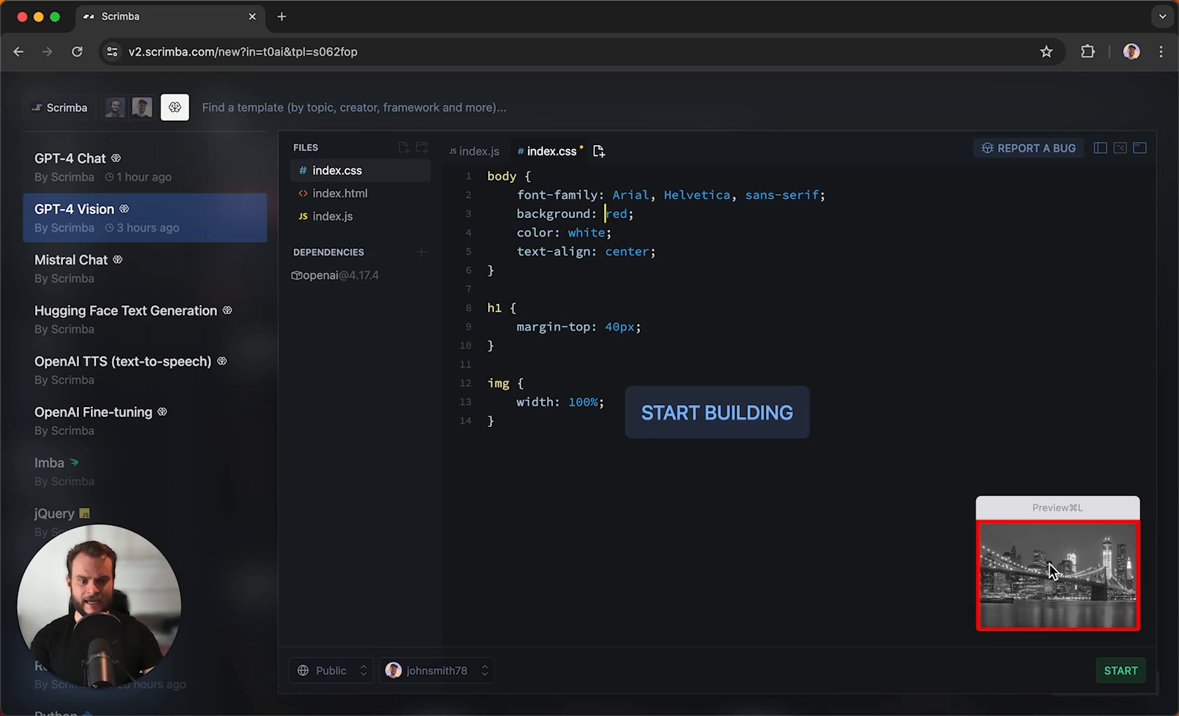
left_click(1054, 570)
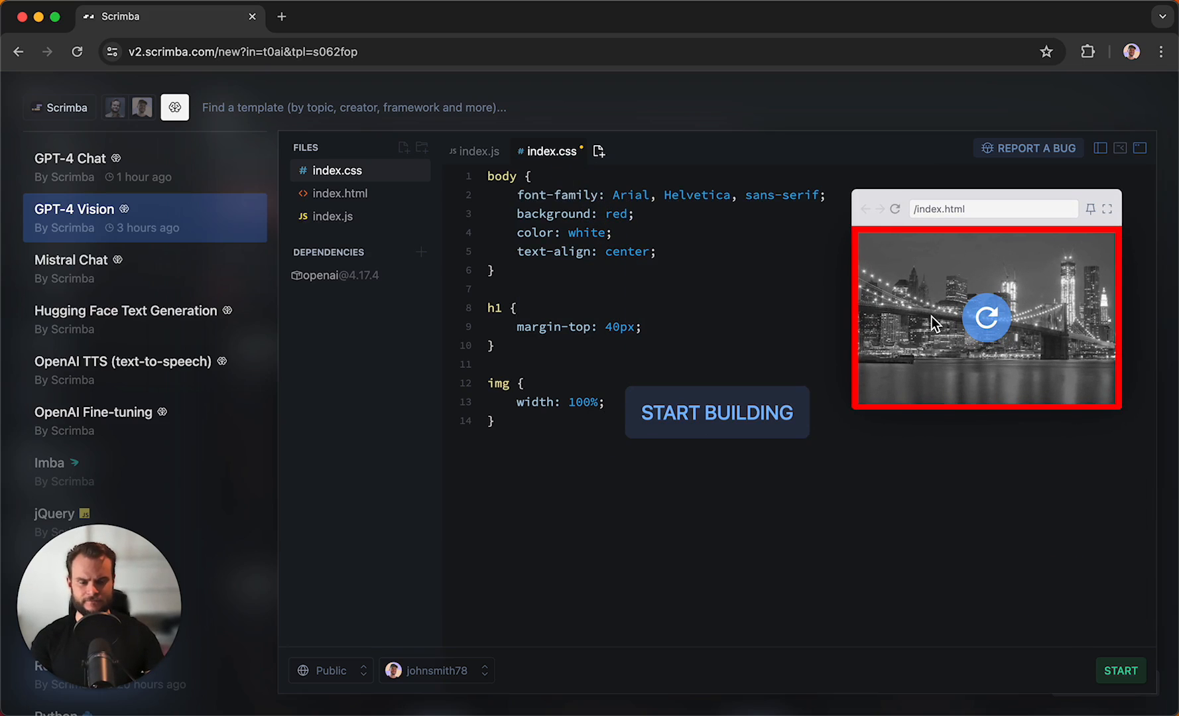
type("whit")
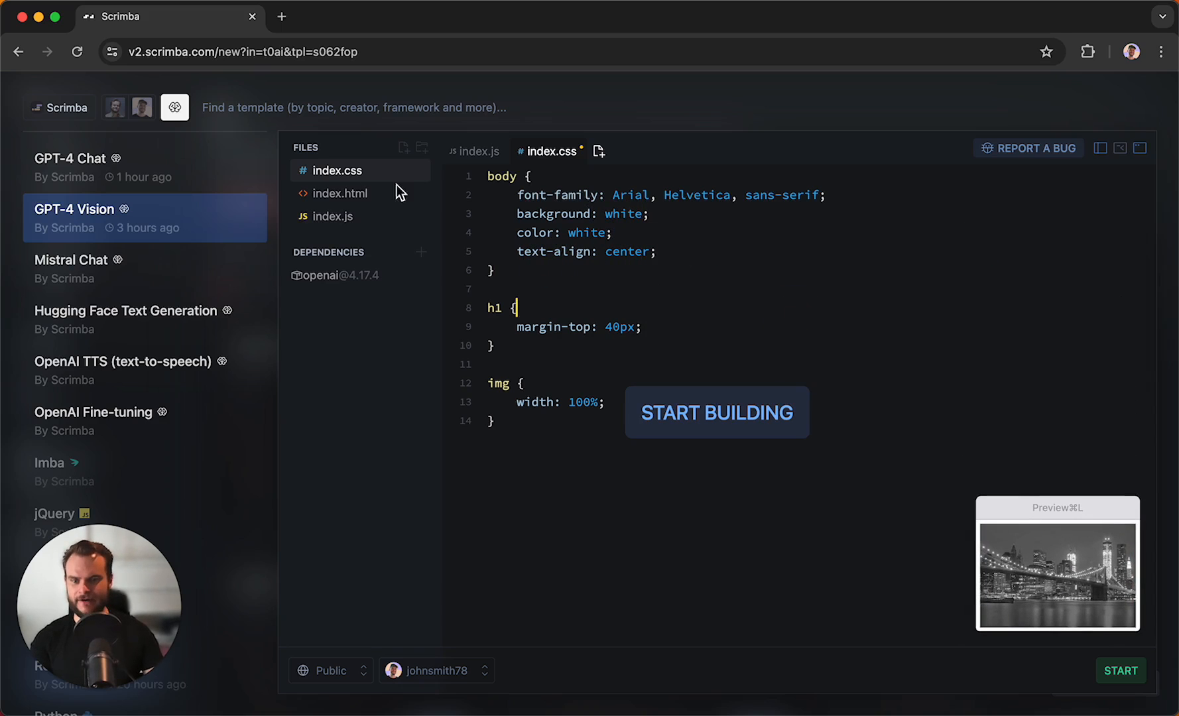
mouse_move(748, 426)
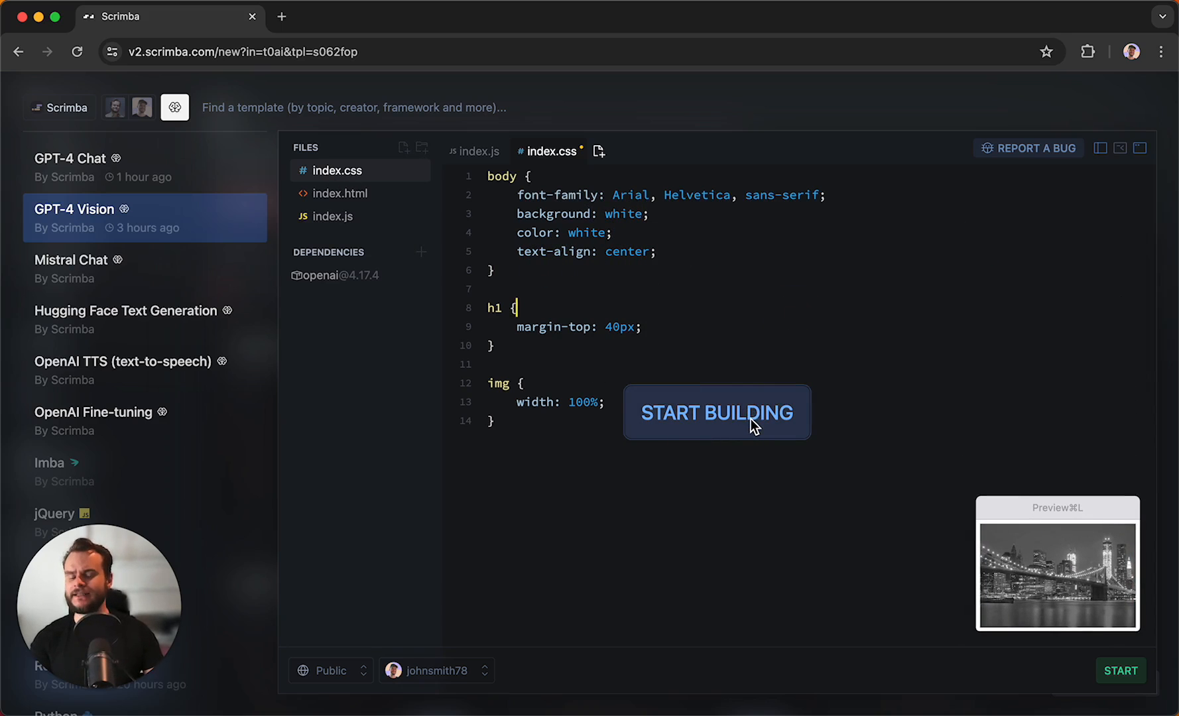
left_click(72, 260)
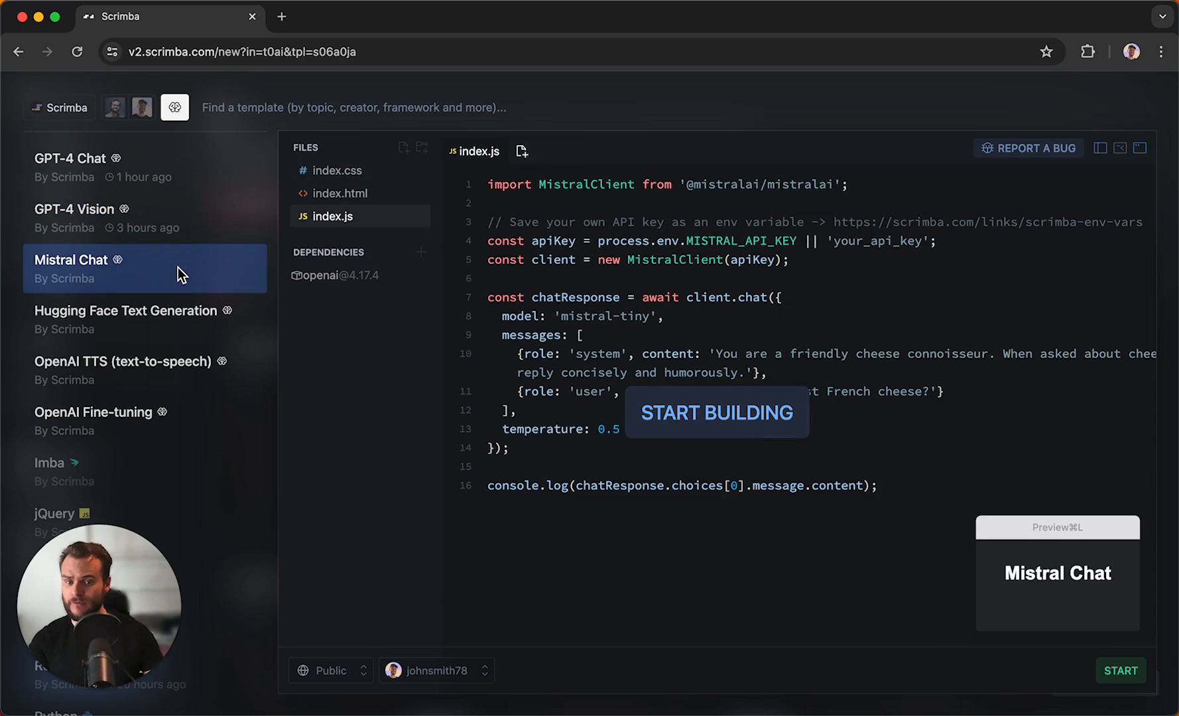
mouse_move(610, 266)
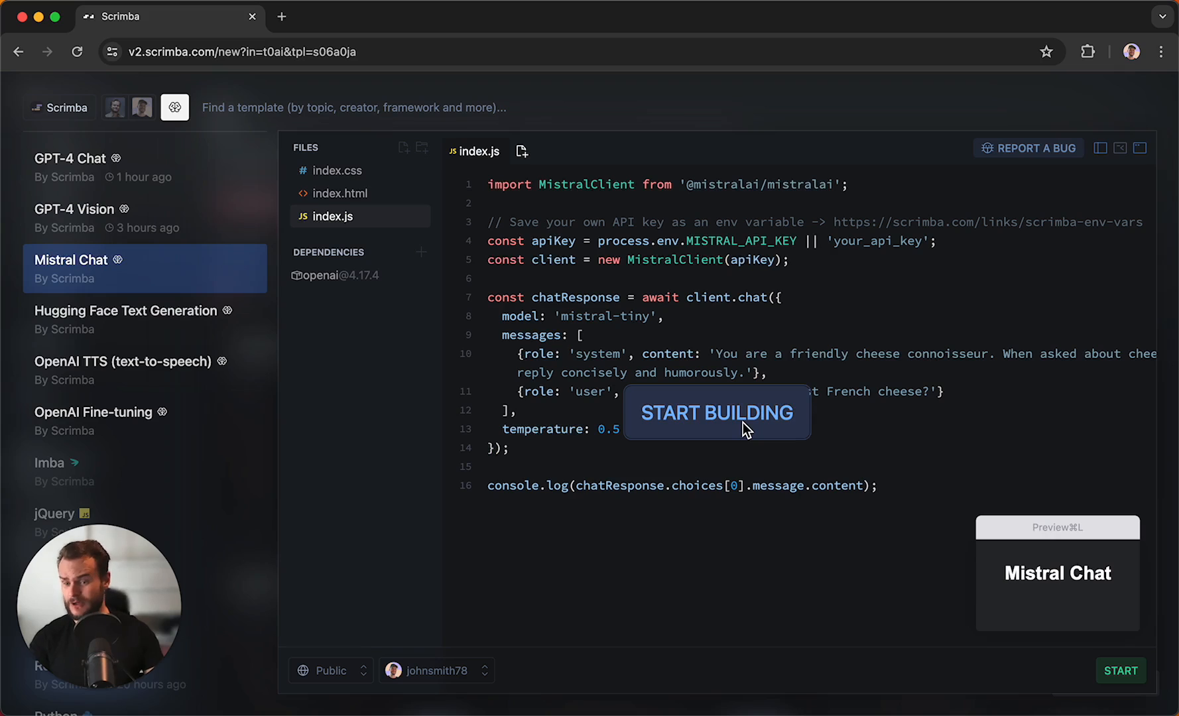
- In index.css, set text-align left, text colour red and background black
left_click(717, 413)
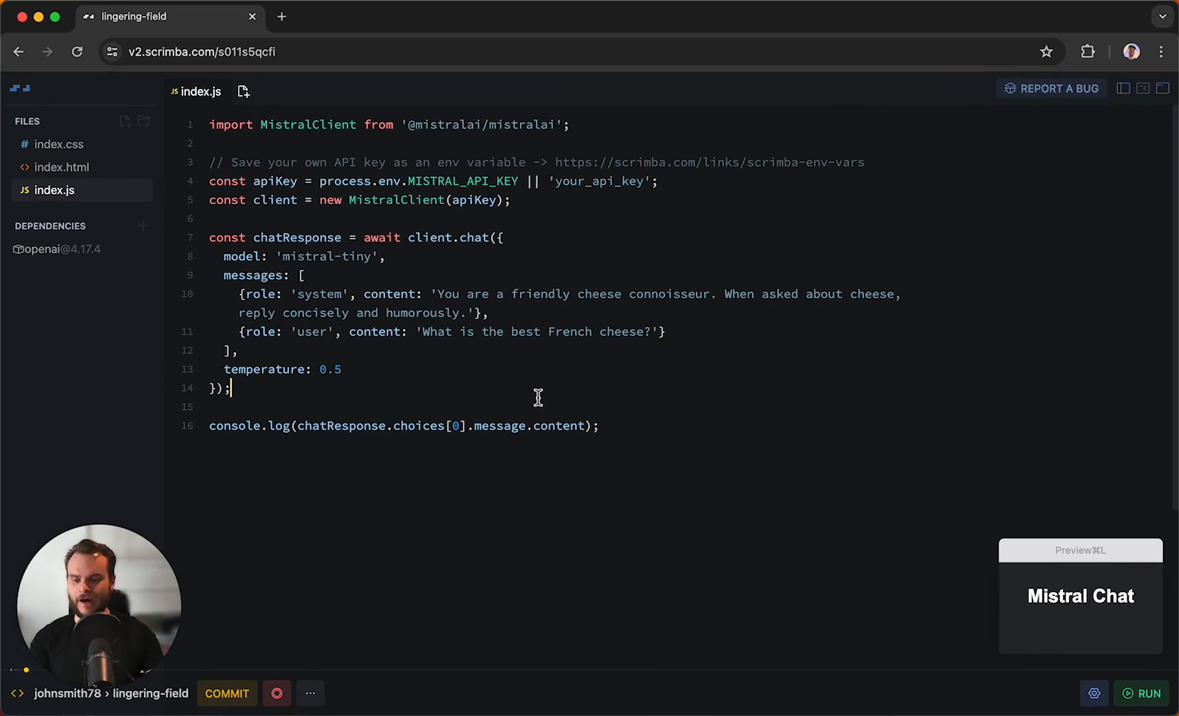
mouse_move(455, 380)
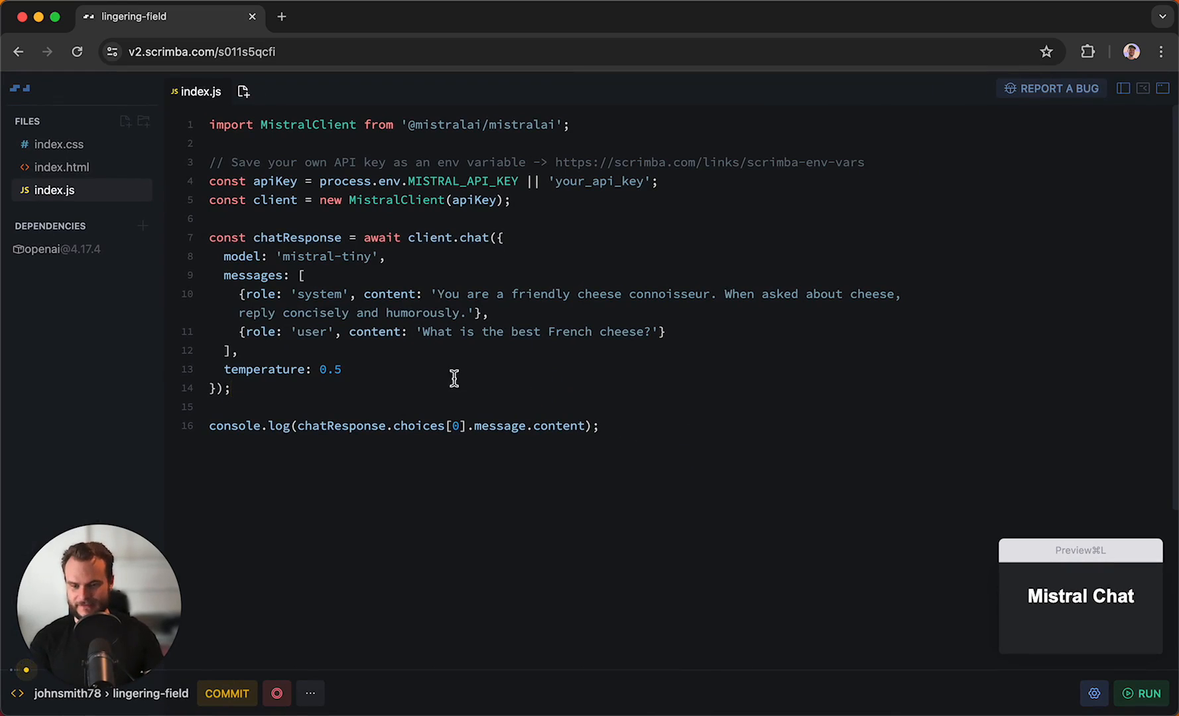
mouse_move(98, 613)
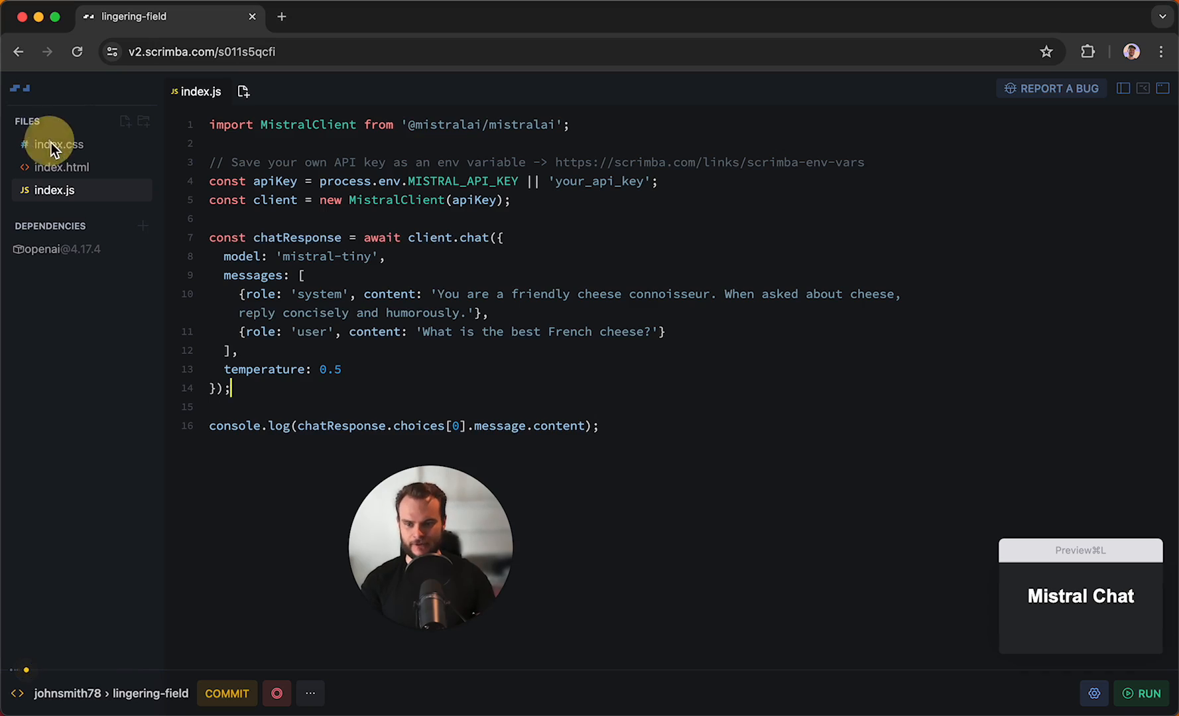
left_click(59, 144)
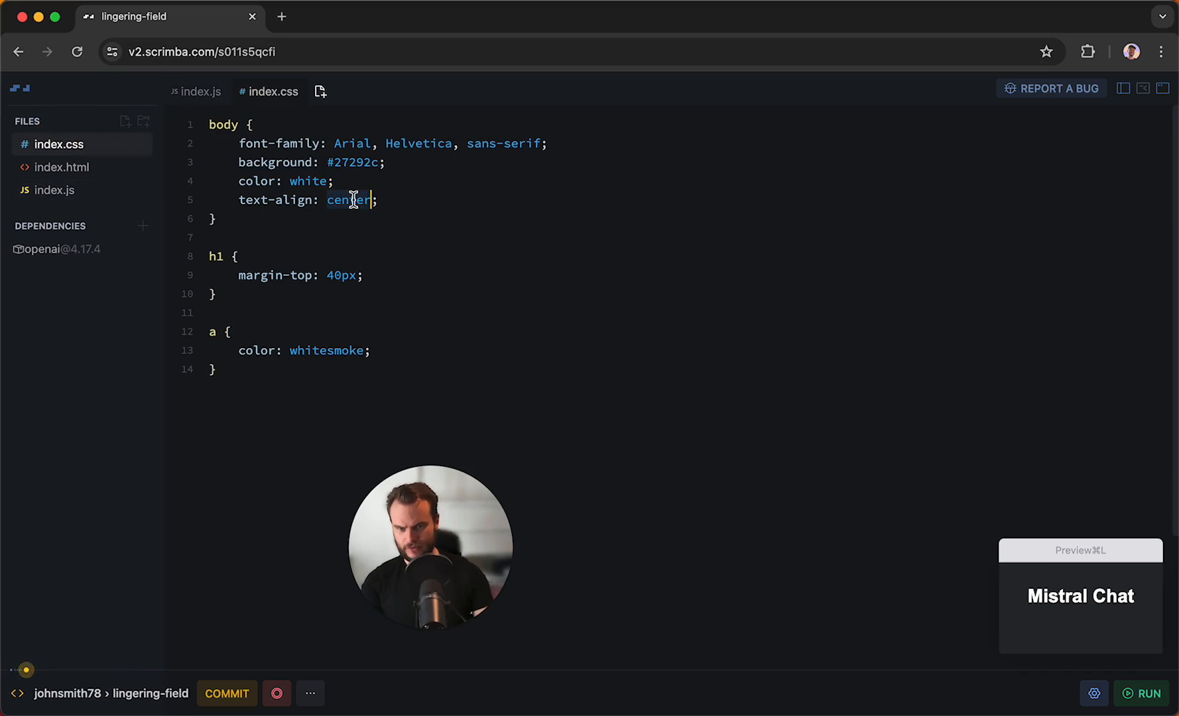
type("left")
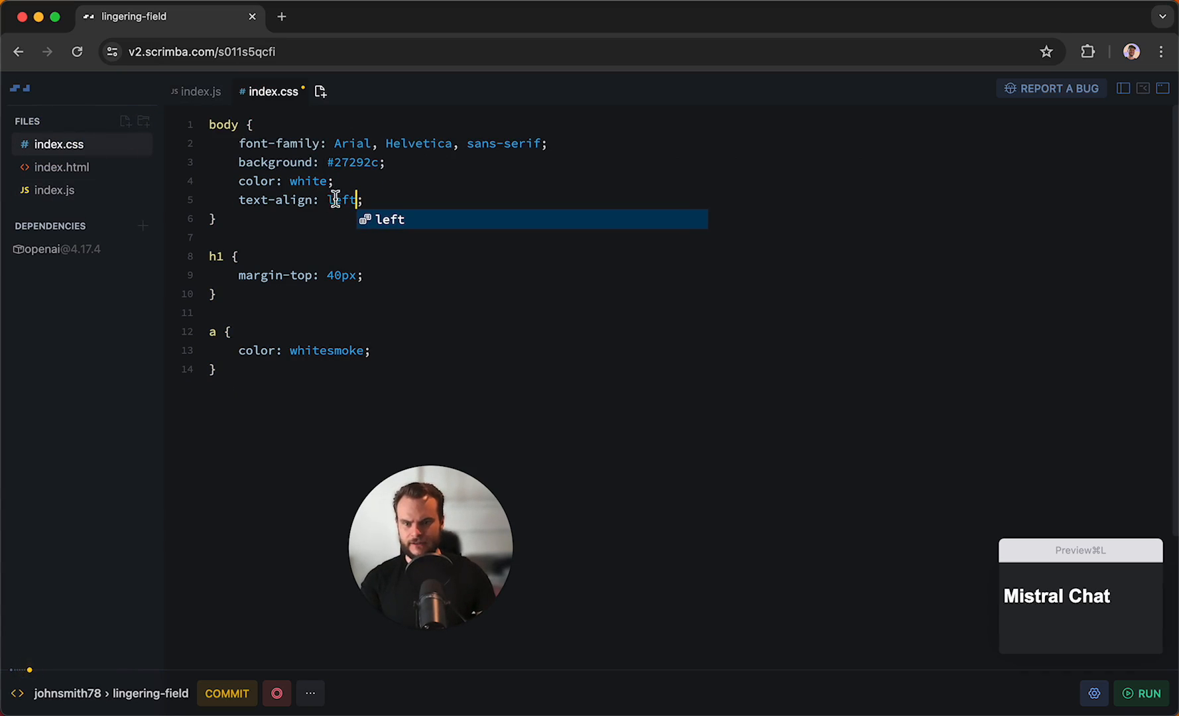
type("red")
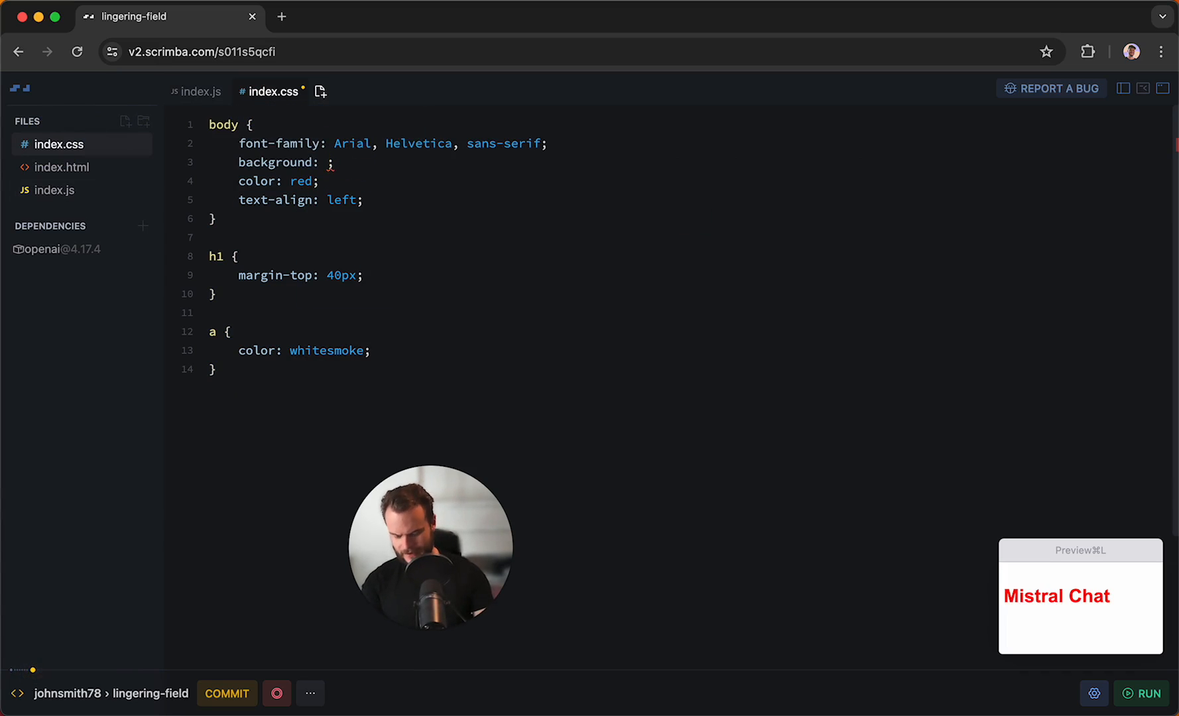
type("black")
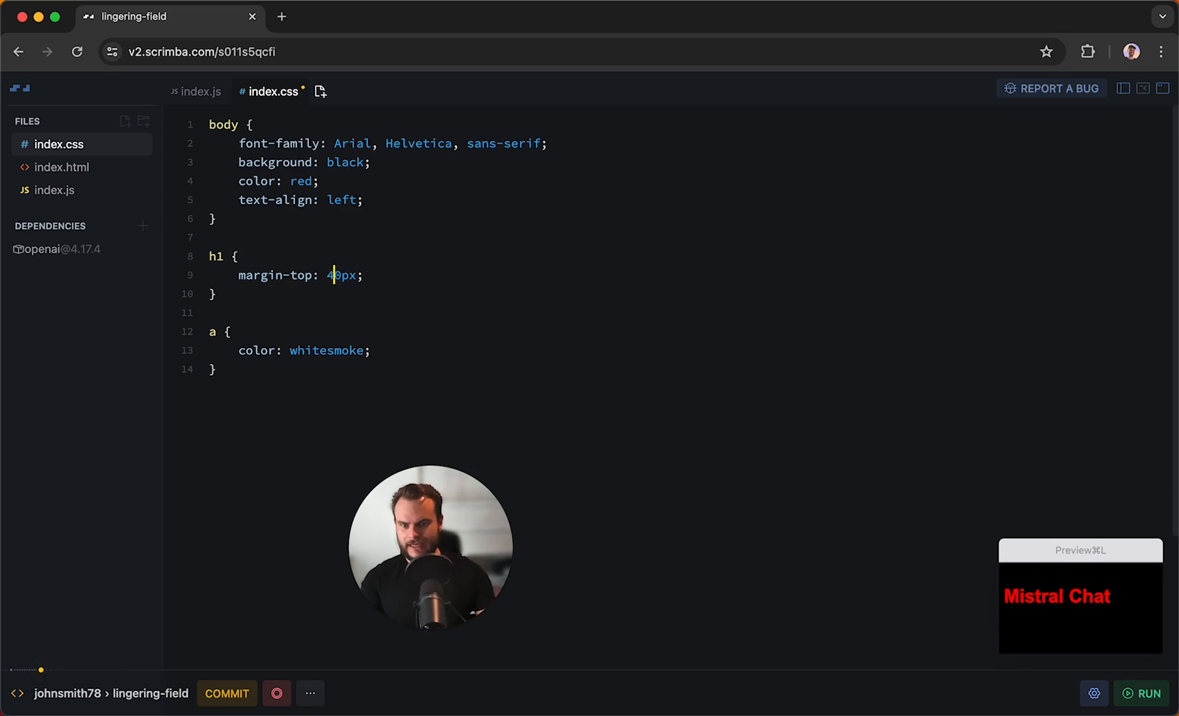
- In index.js, change the system prompt's 'friendly' to 'funny'
left_click(199, 91)
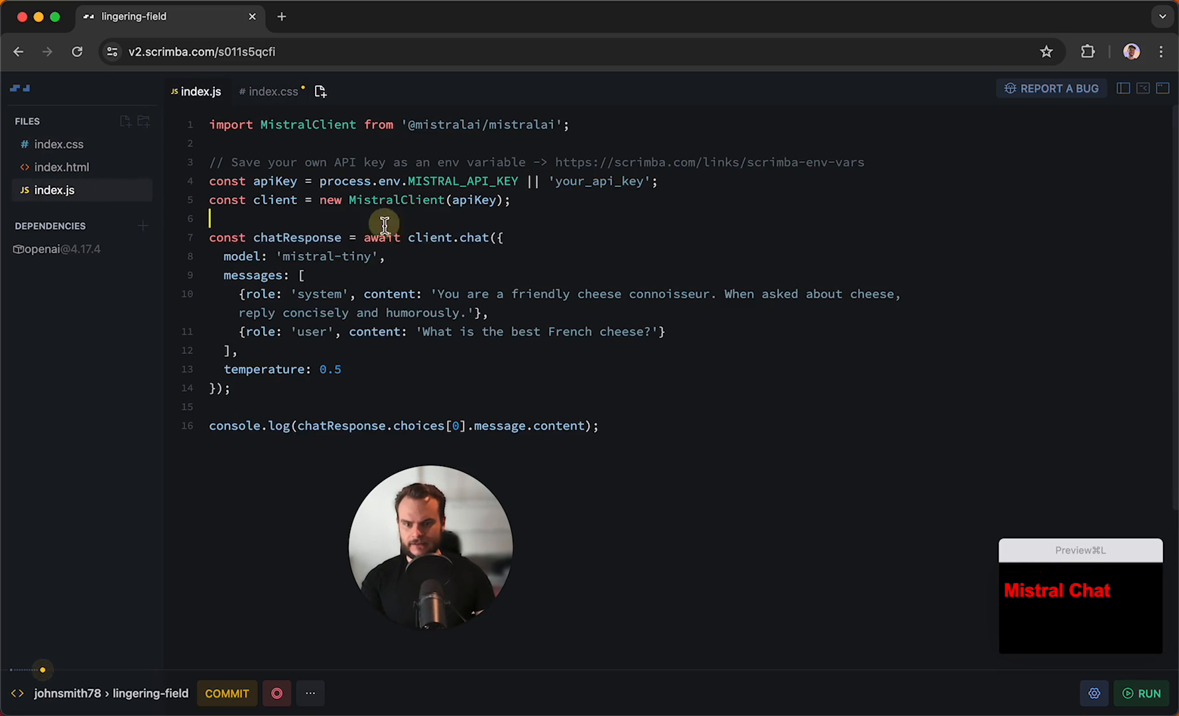
mouse_move(562, 294)
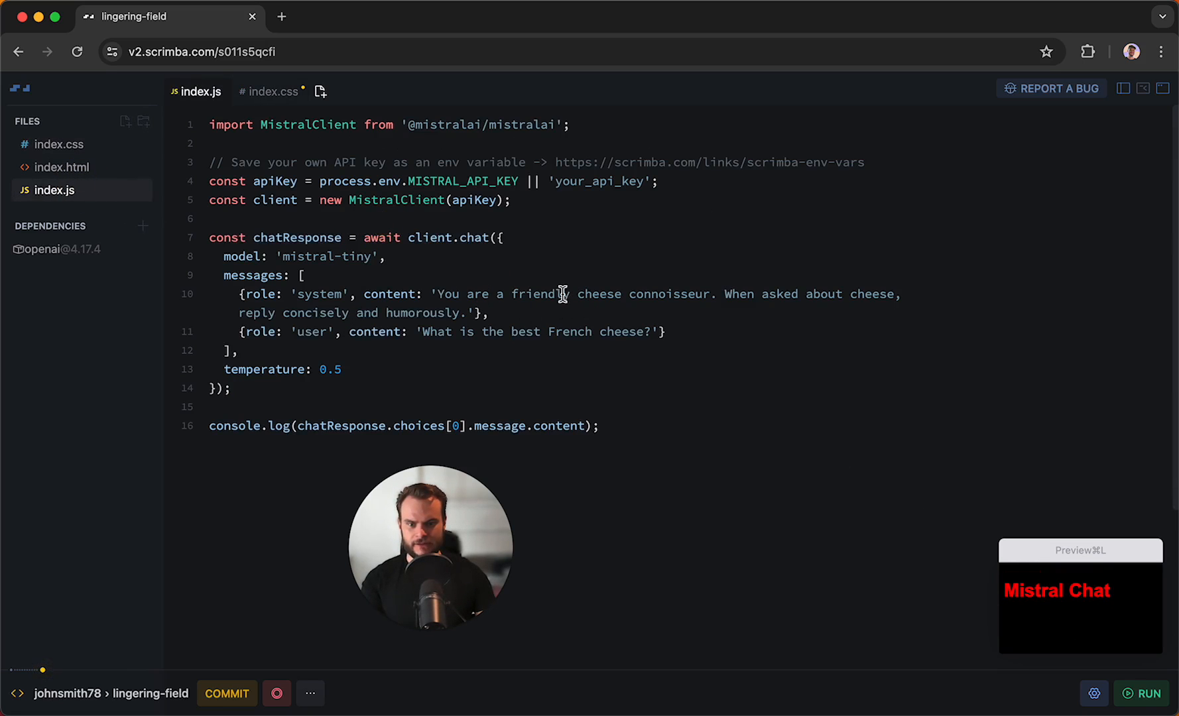
double_click(536, 294)
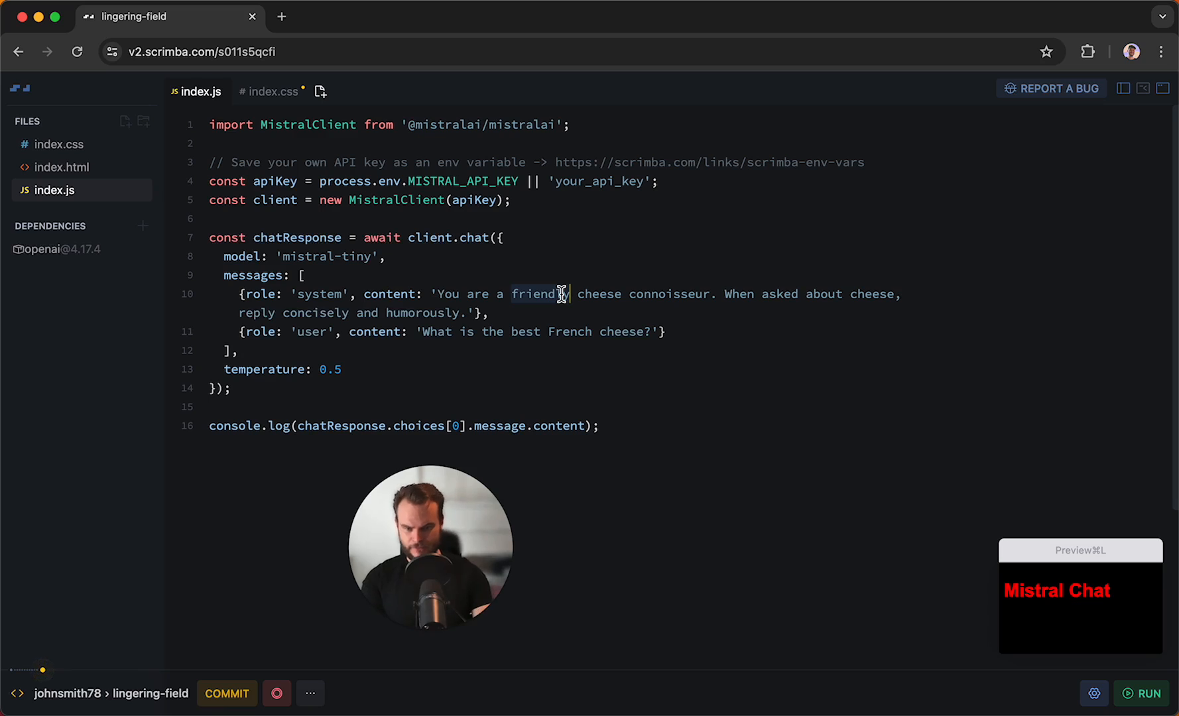
type("funny")
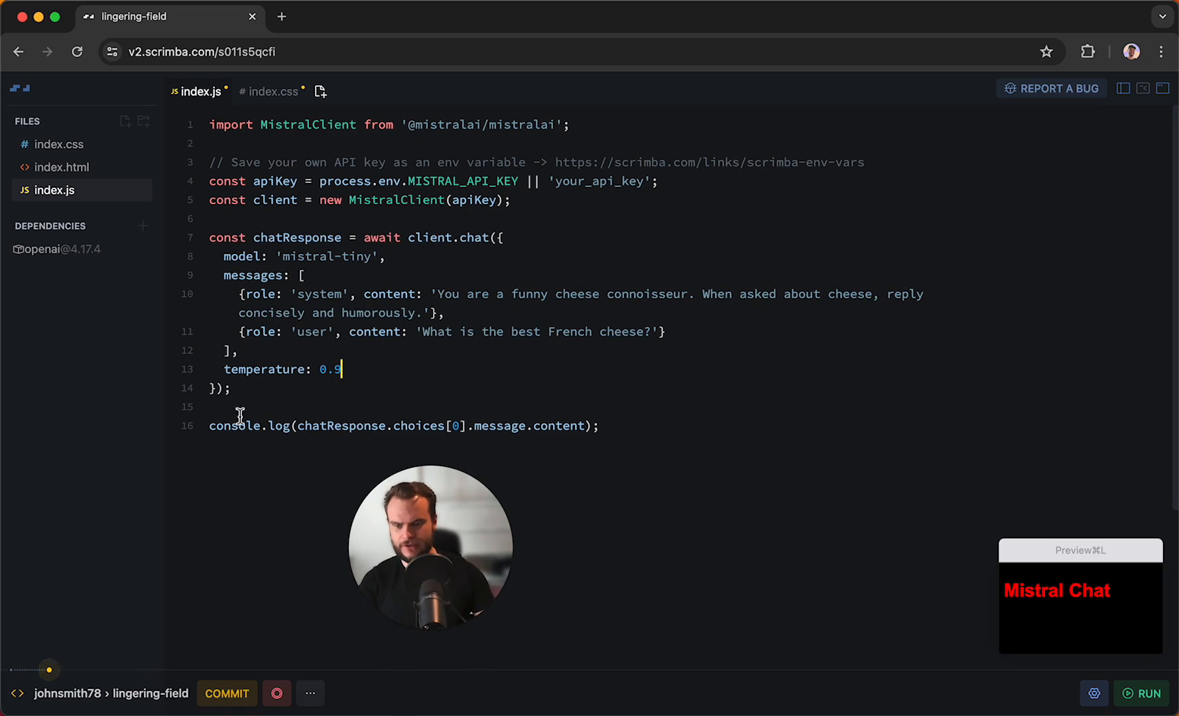
mouse_move(187, 638)
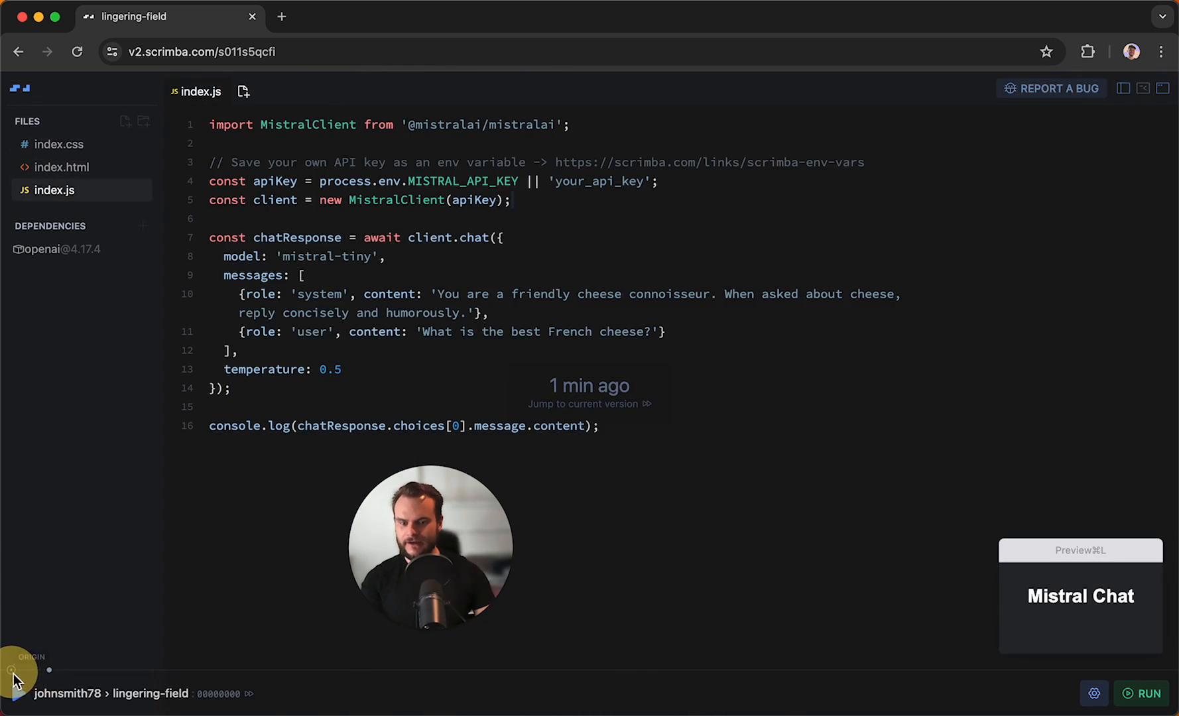
- Click the timeline's origin point to restore the scrim's first version
left_click(59, 144)
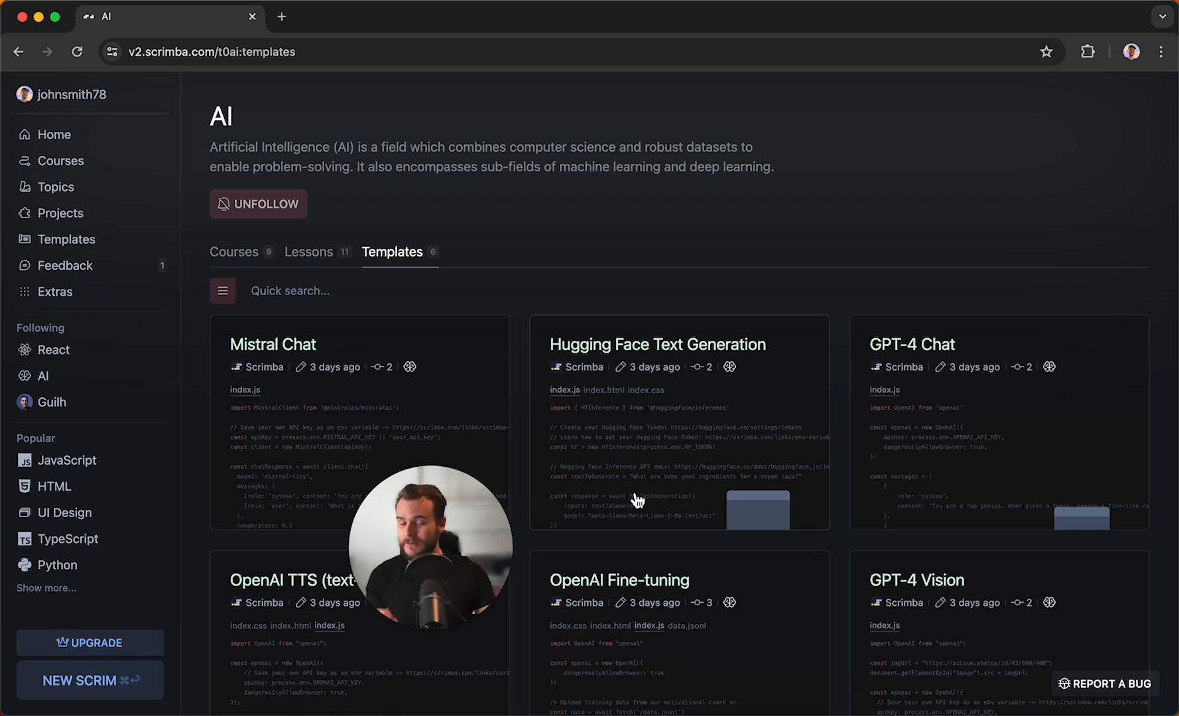
mouse_move(491, 452)
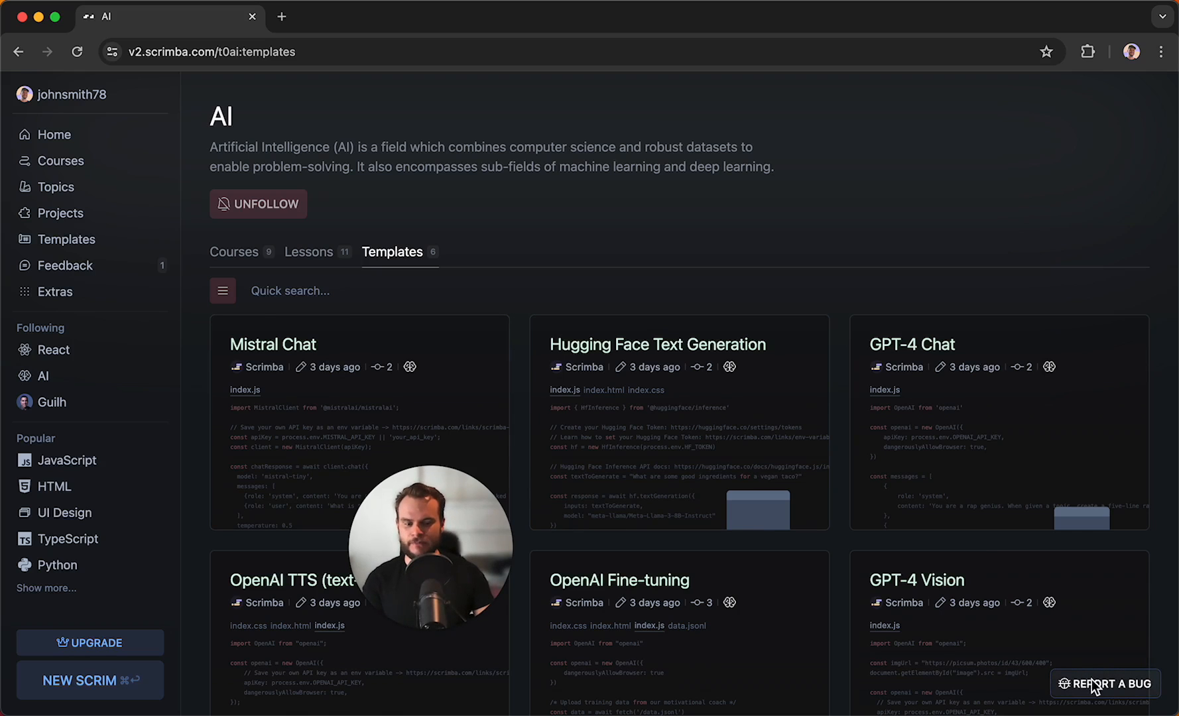
left_click(1111, 684)
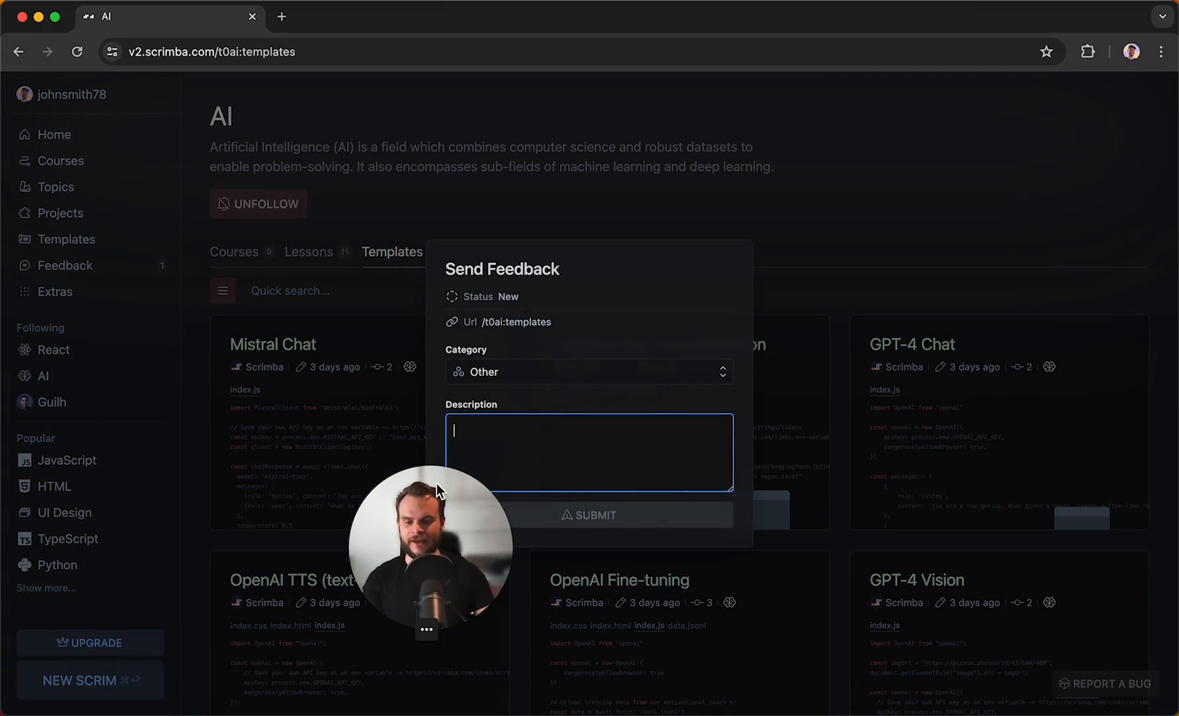
left_click(587, 372)
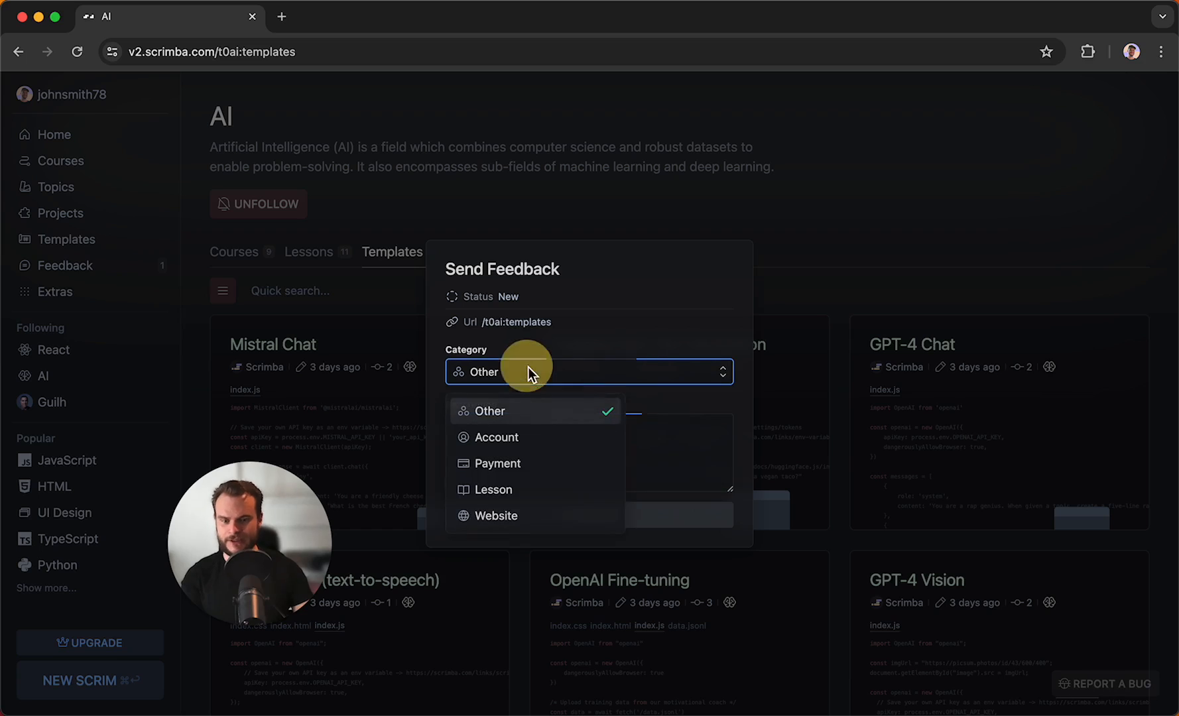
left_click(490, 411)
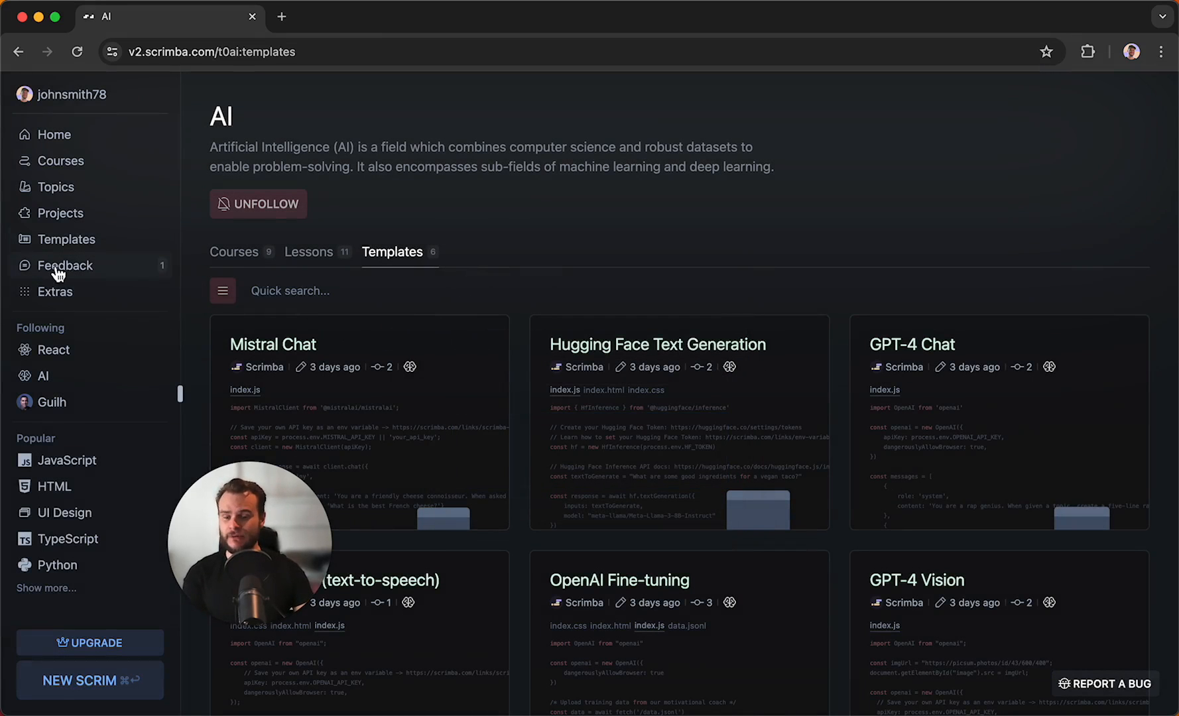
- Go to Feedback and open the Testing issue with its 'Did it work?' comment
left_click(66, 265)
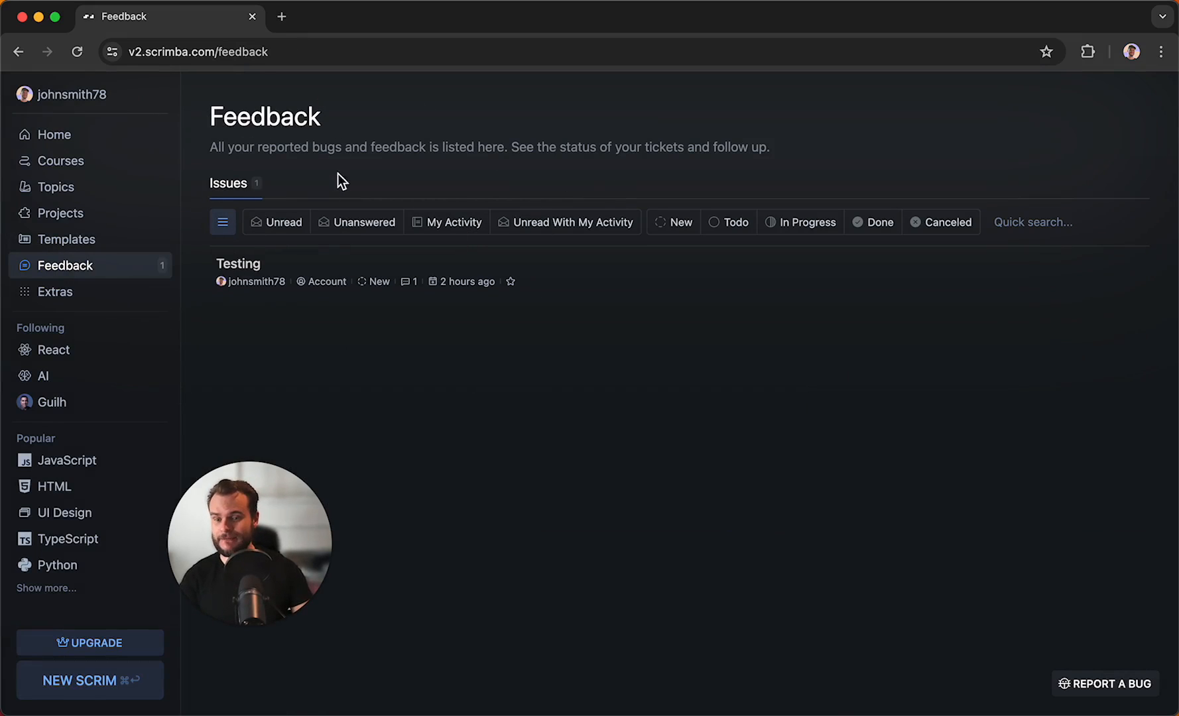
left_click(237, 264)
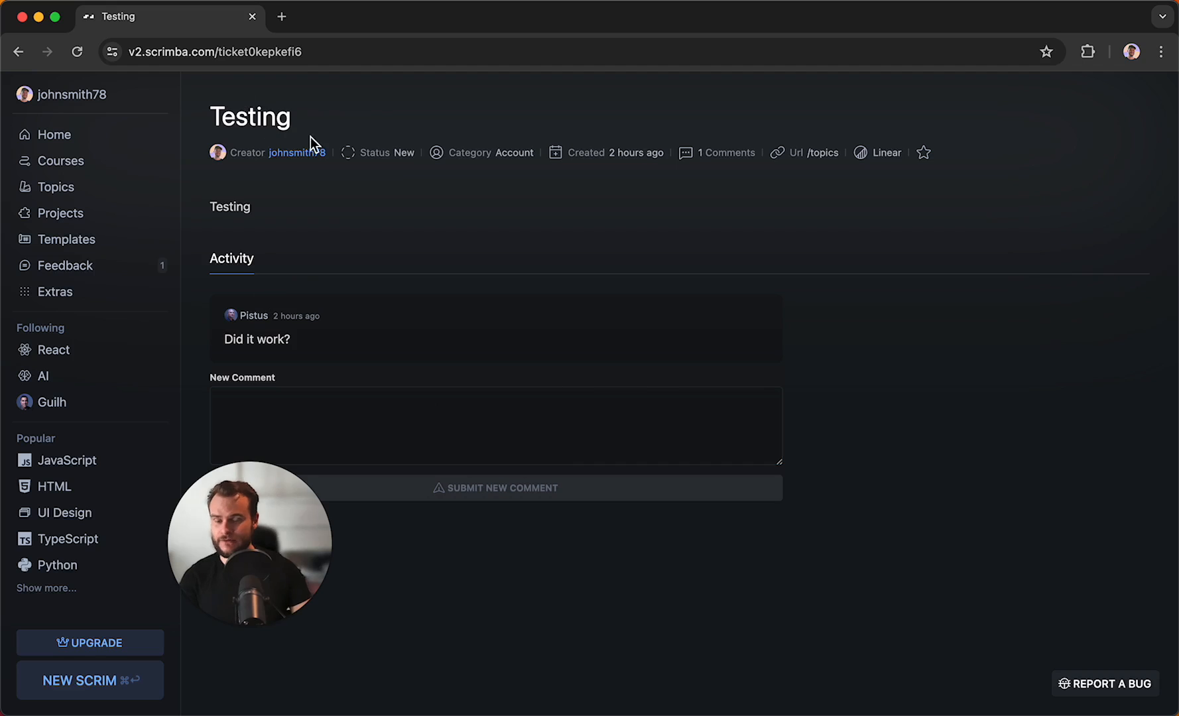
mouse_move(332, 327)
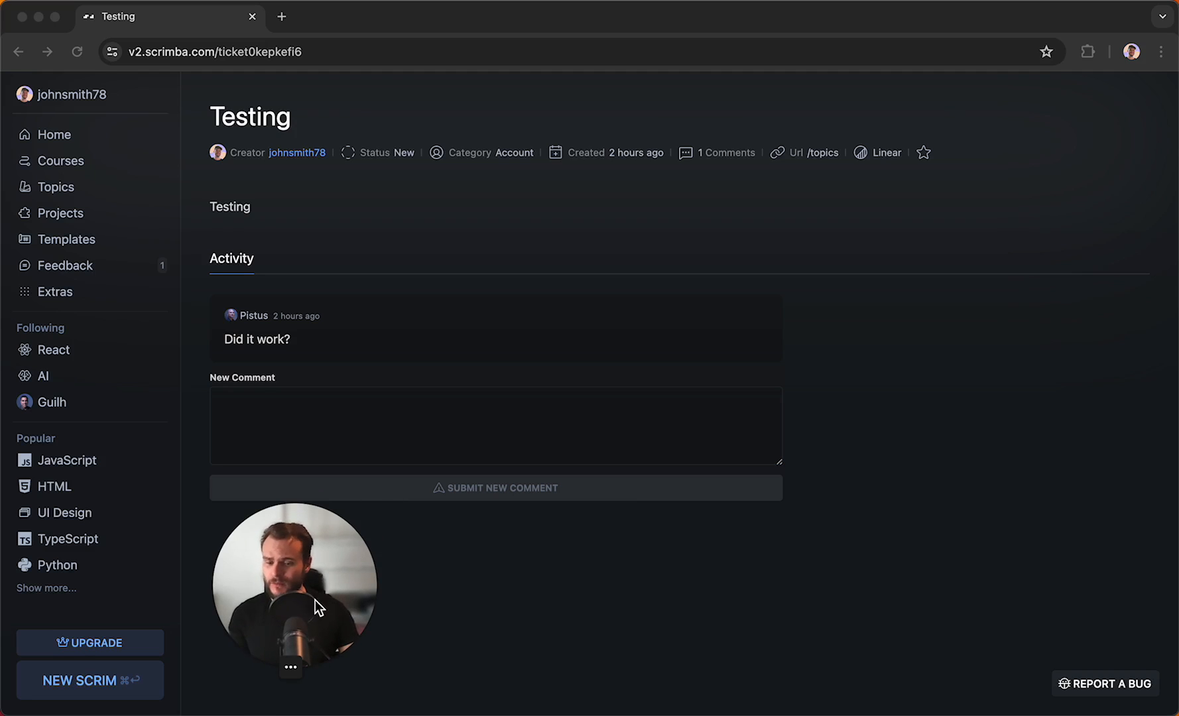
mouse_move(64, 190)
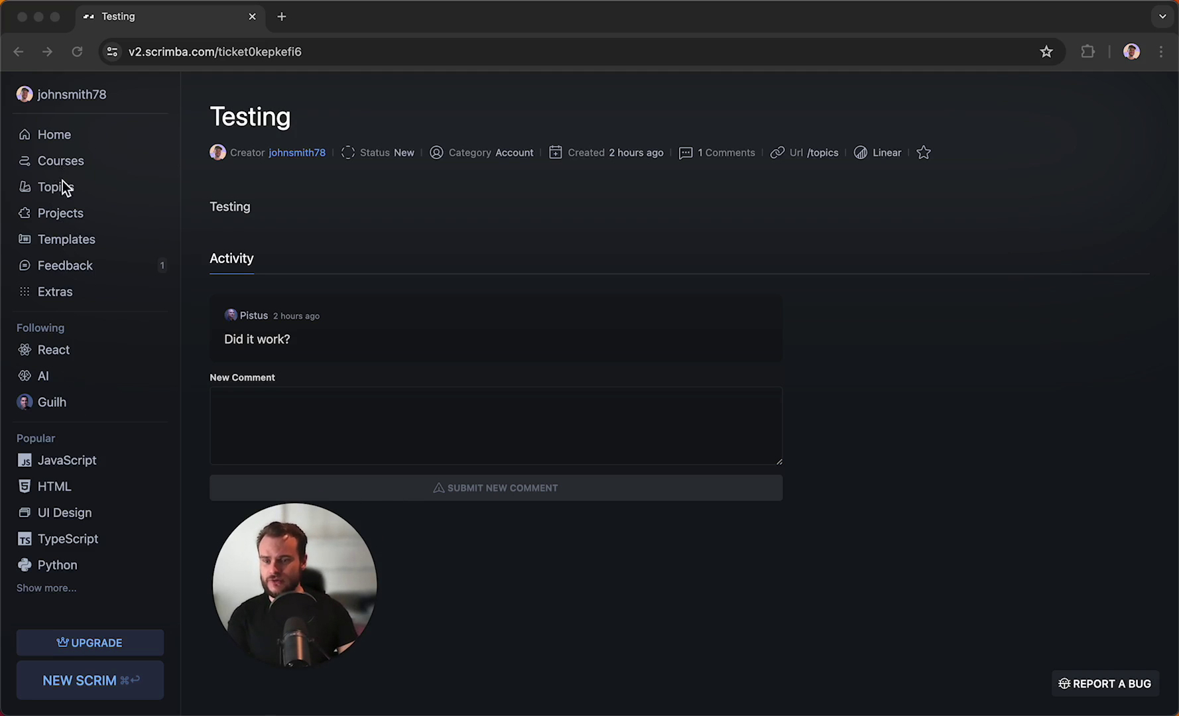
- Go to the Topics section and scroll through it to follow JavaScript, a teacher and React
left_click(55, 186)
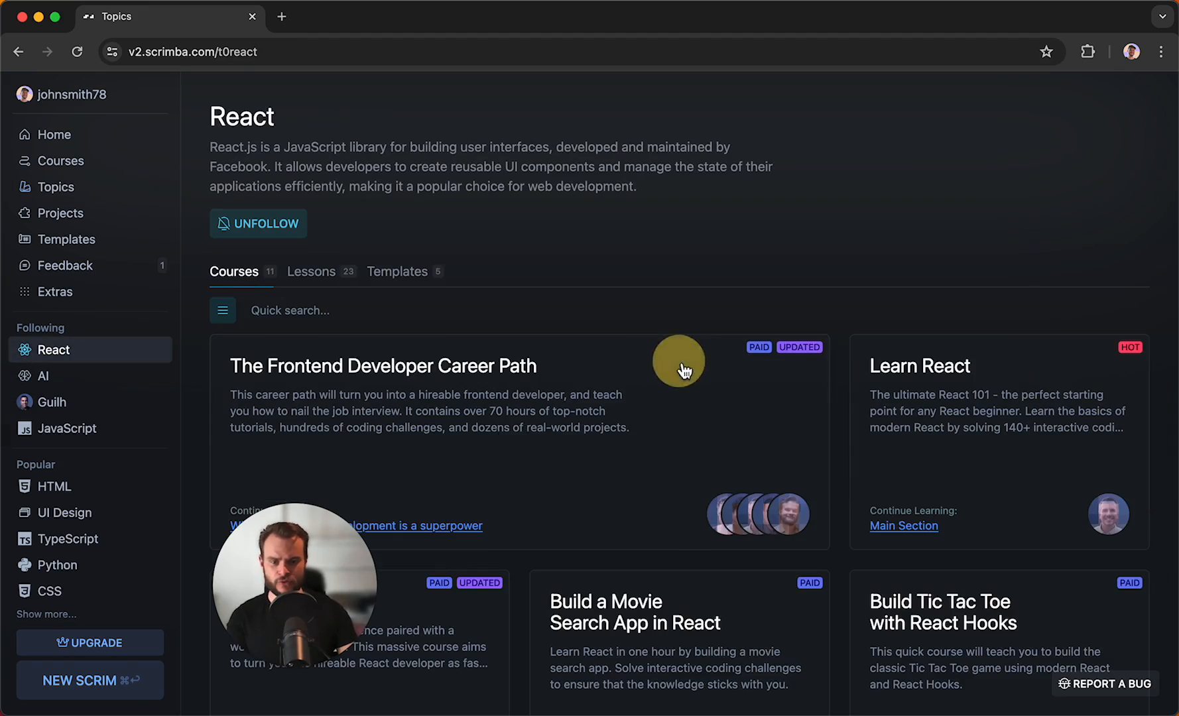
scroll("down", 3)
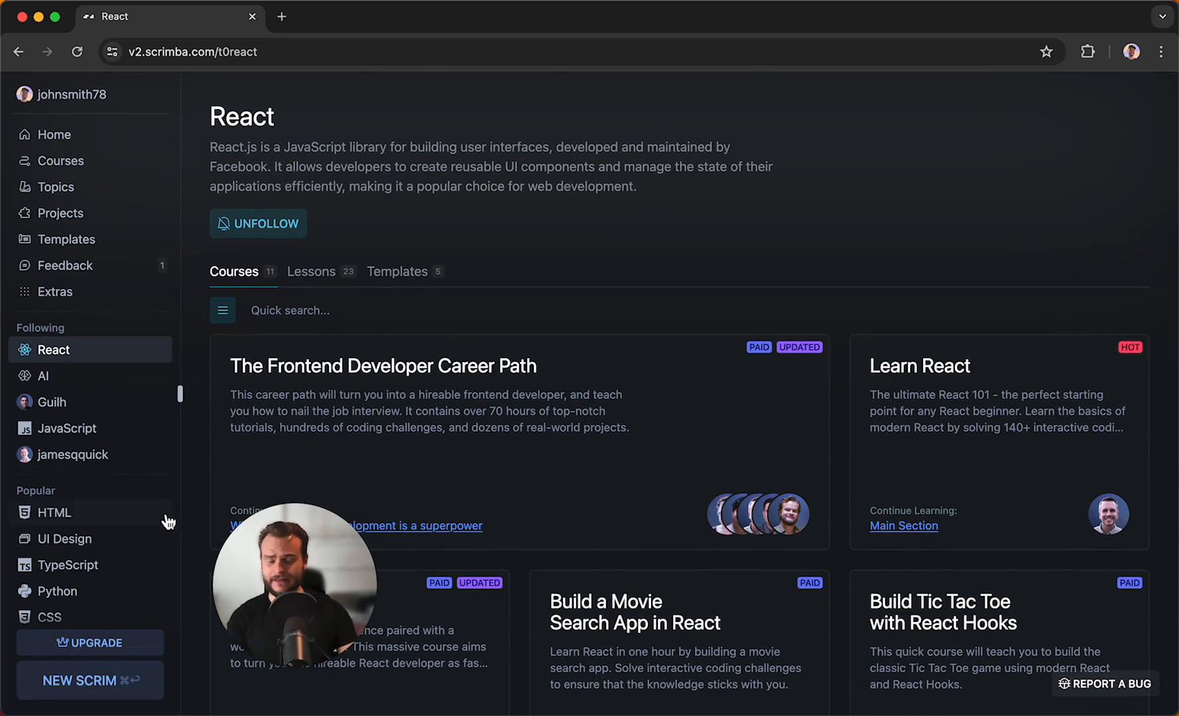
mouse_move(229, 541)
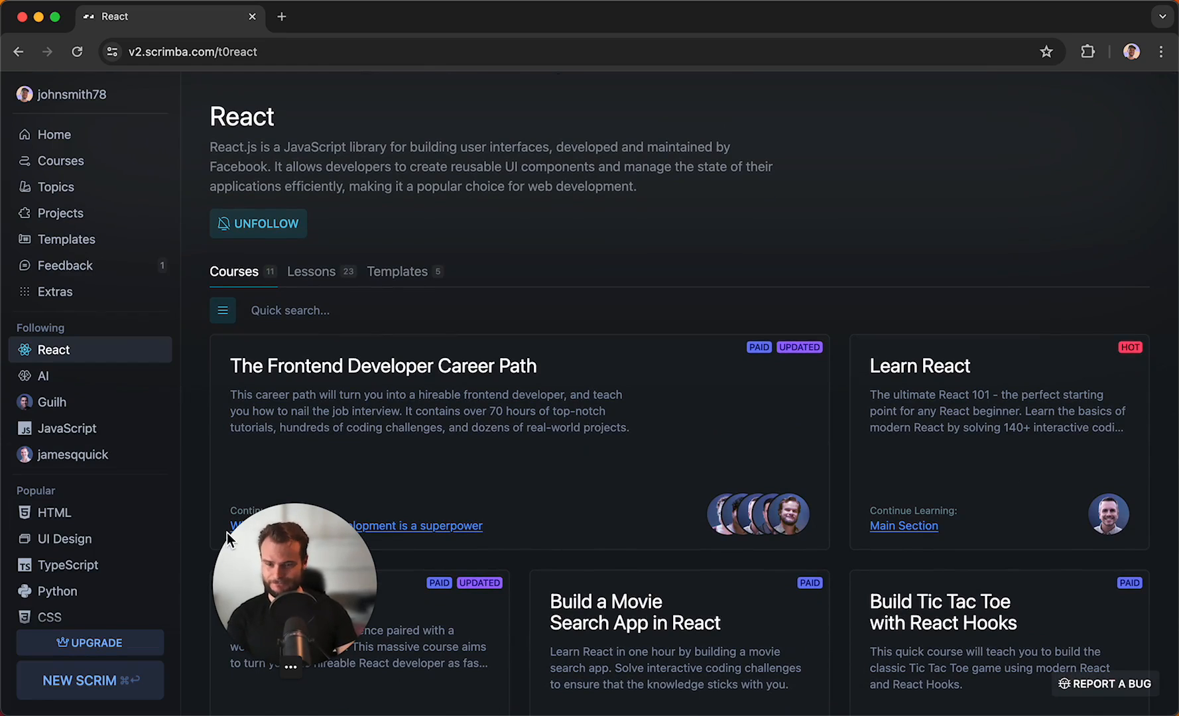